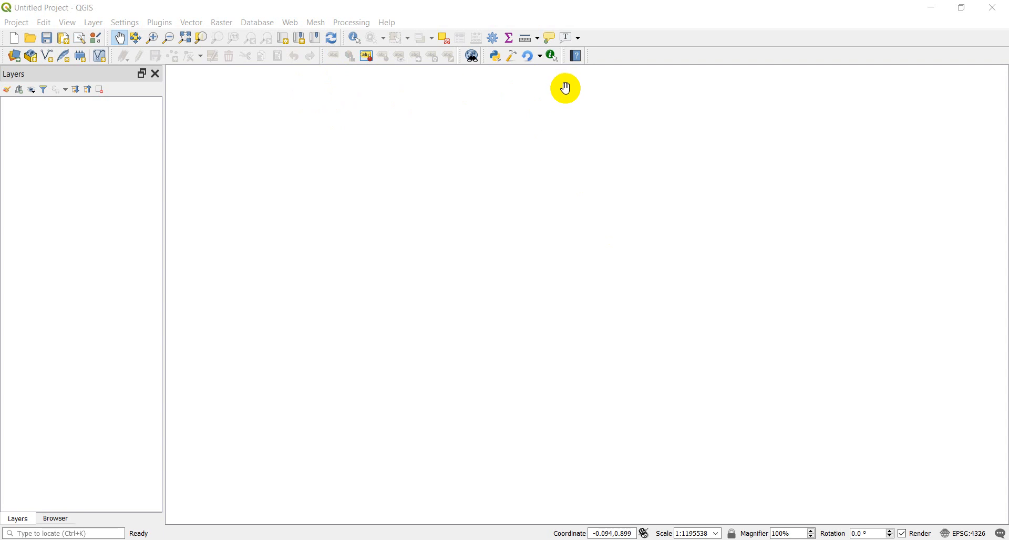
{"action": "mouse_move", "coordinate": [221, 22]}
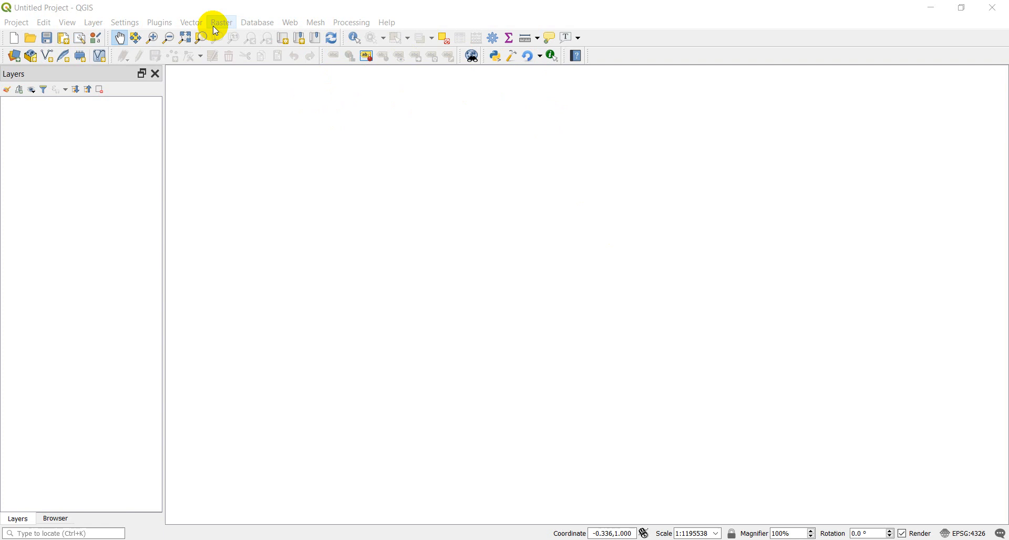
Open the Python Console from the Plugins toolbar.
{"action": "left_click", "coordinate": [159, 22]}
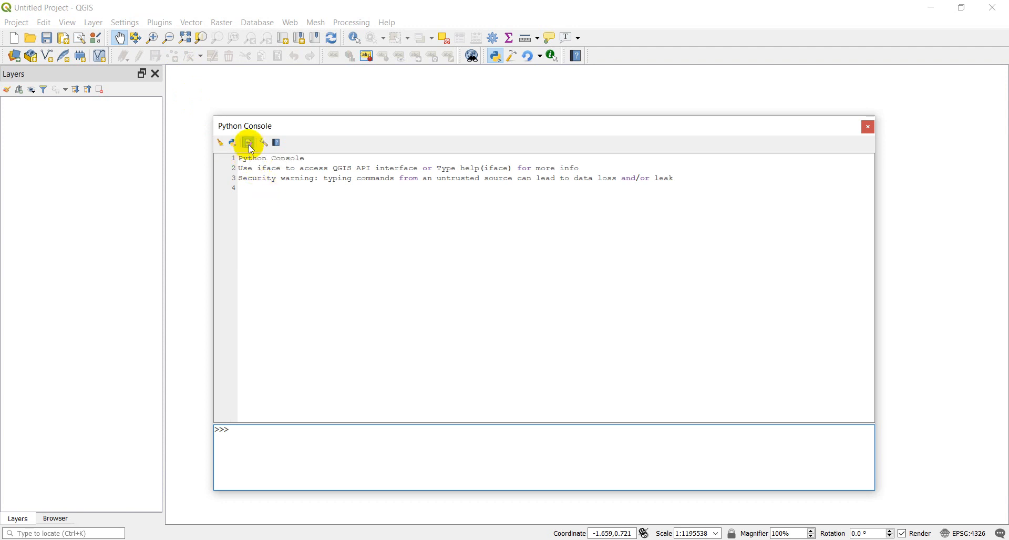
Show the console script editor and create a new untitled script tab.
{"action": "left_click", "coordinate": [247, 142]}
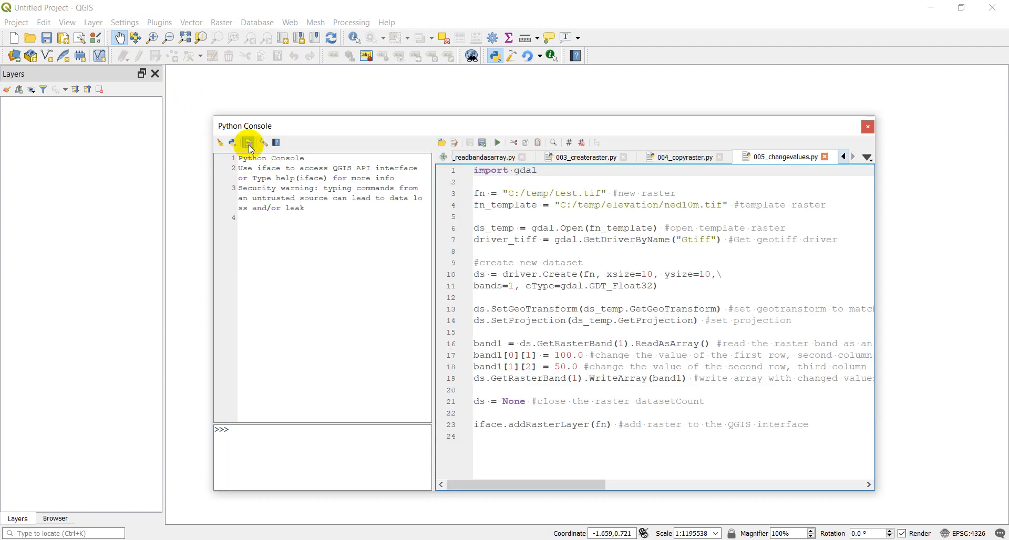
{"action": "left_click", "coordinate": [442, 158]}
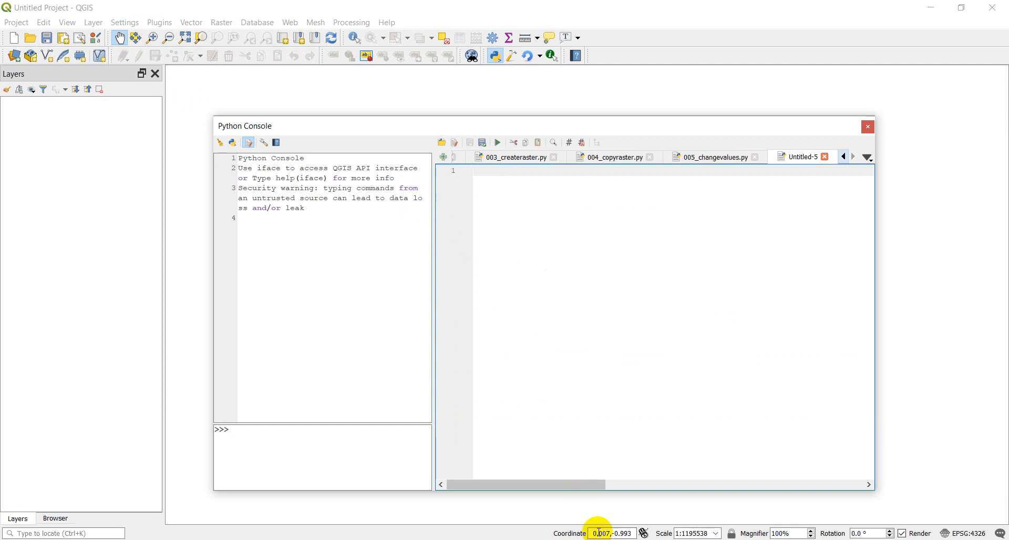
Type an iface.messageBar().pushMessage call with title "Error" and text "This is an error message".
{"action": "type", "text": "ifac"}
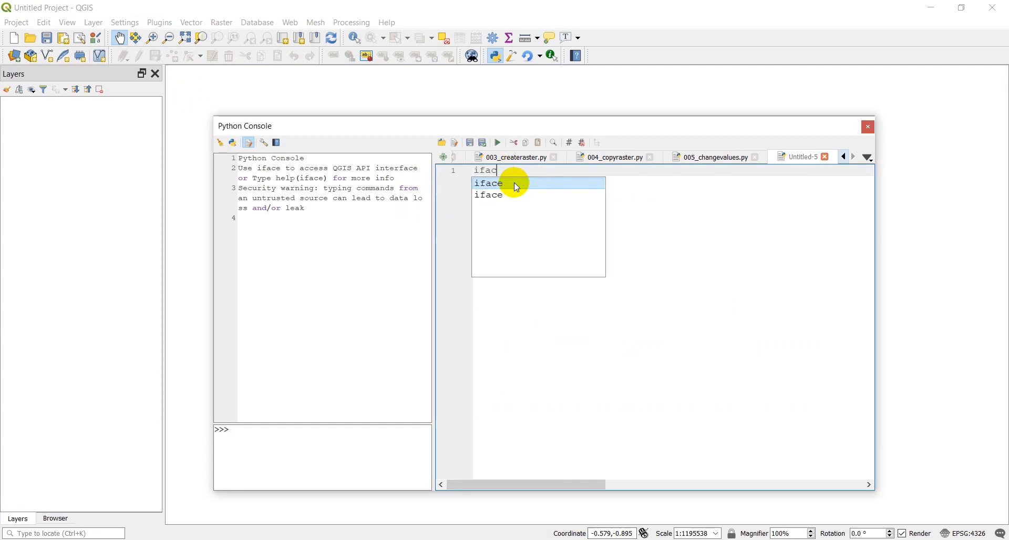
{"action": "type", "text": ".messageBar("}
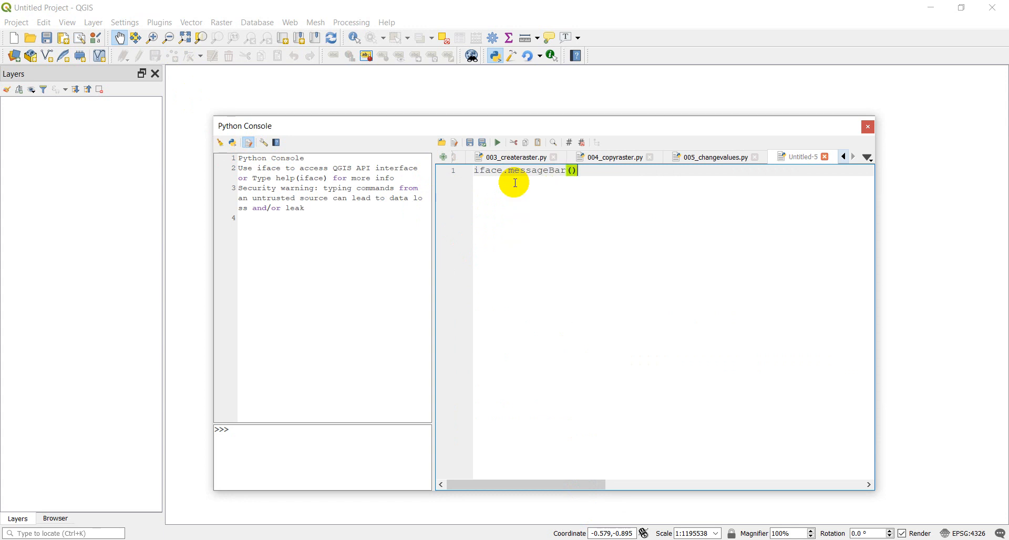
{"action": "type", "text": ".p"}
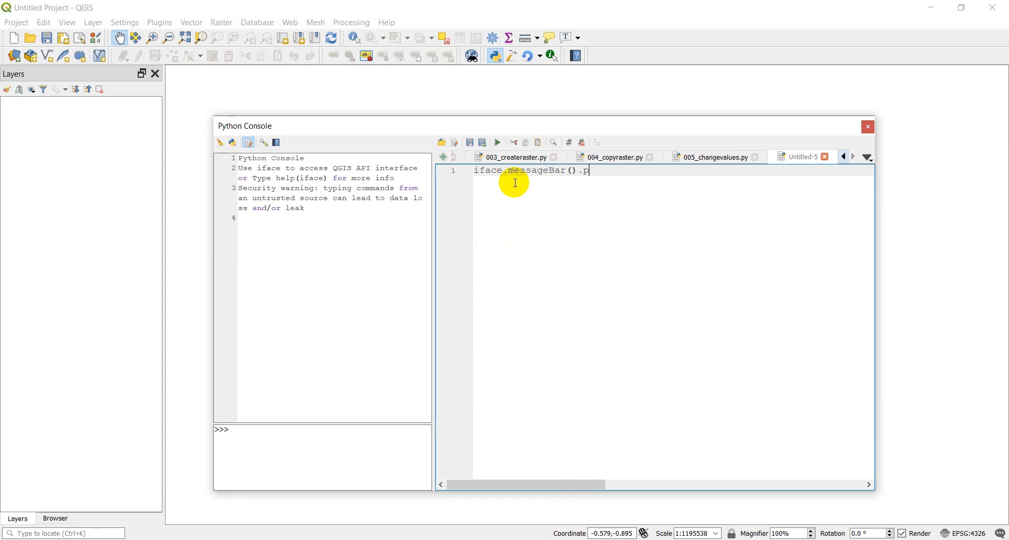
{"action": "type", "text": "ushMes"}
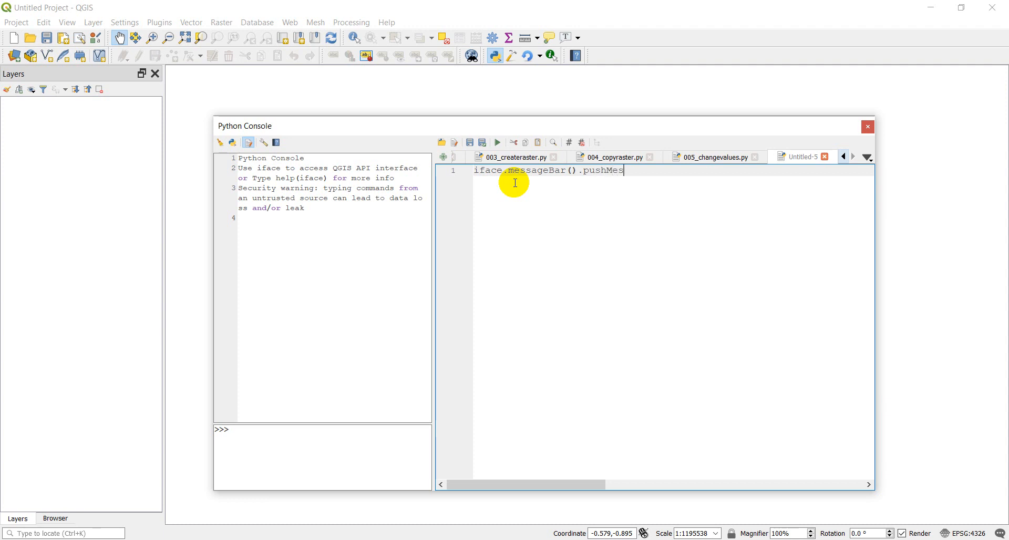
{"action": "type", "text": "sage("}
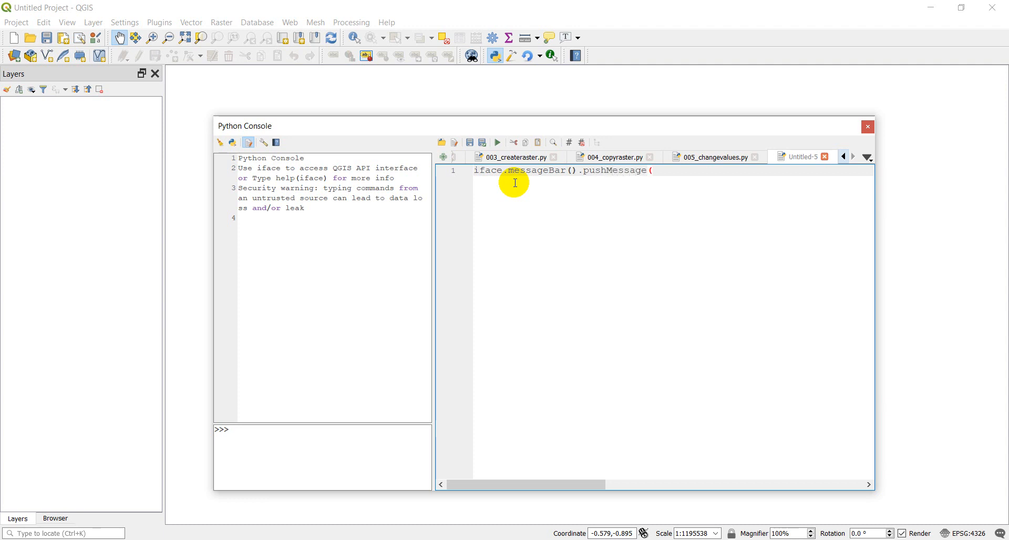
{"action": "type", "text": "\"Error"}
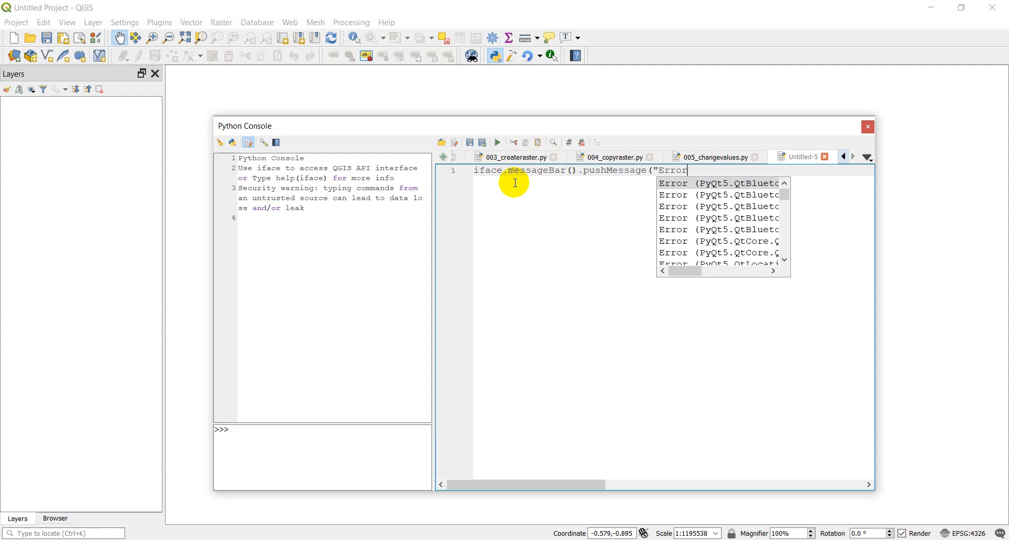
{"action": "type", "text": "\""}
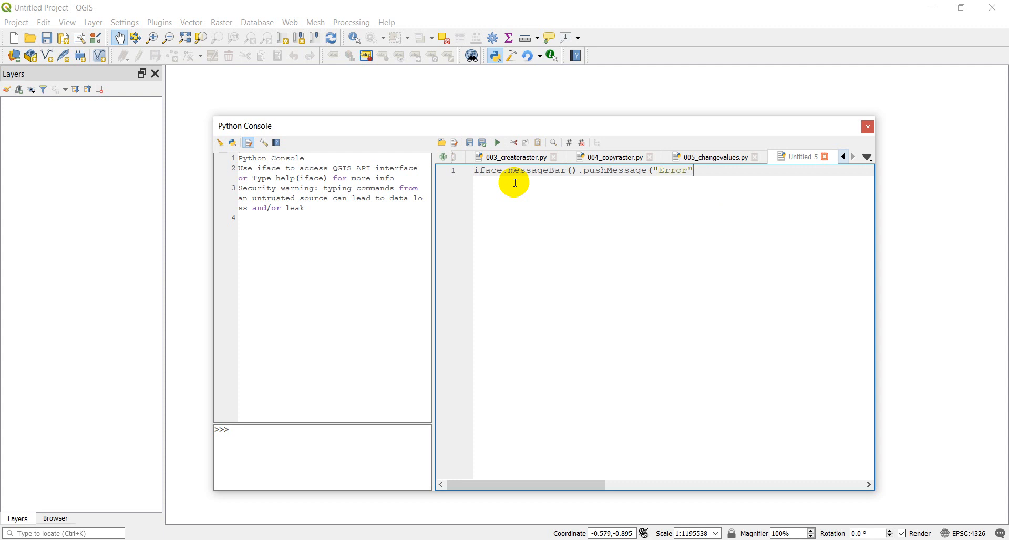
{"action": "type", "text": ", \""}
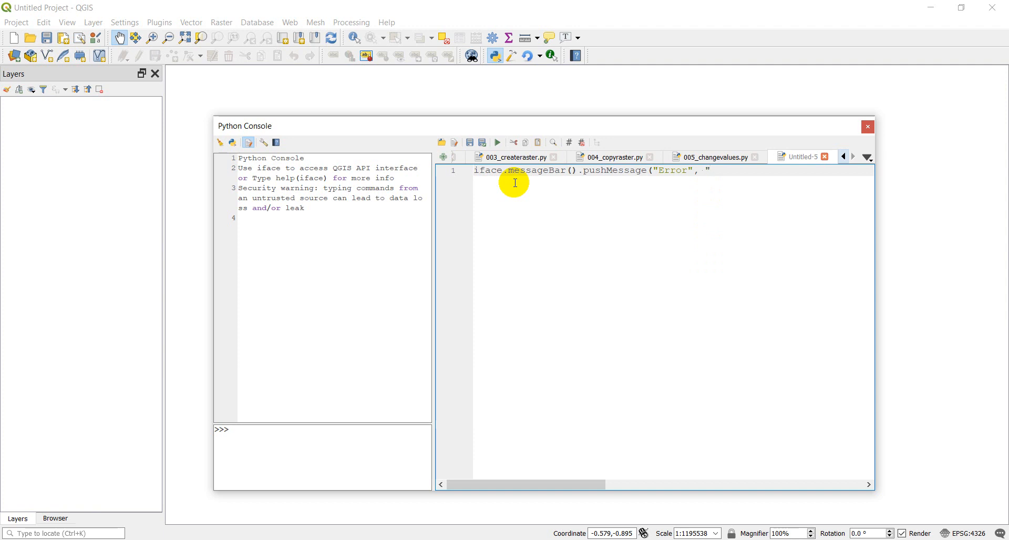
{"action": "type", "text": "This is an"}
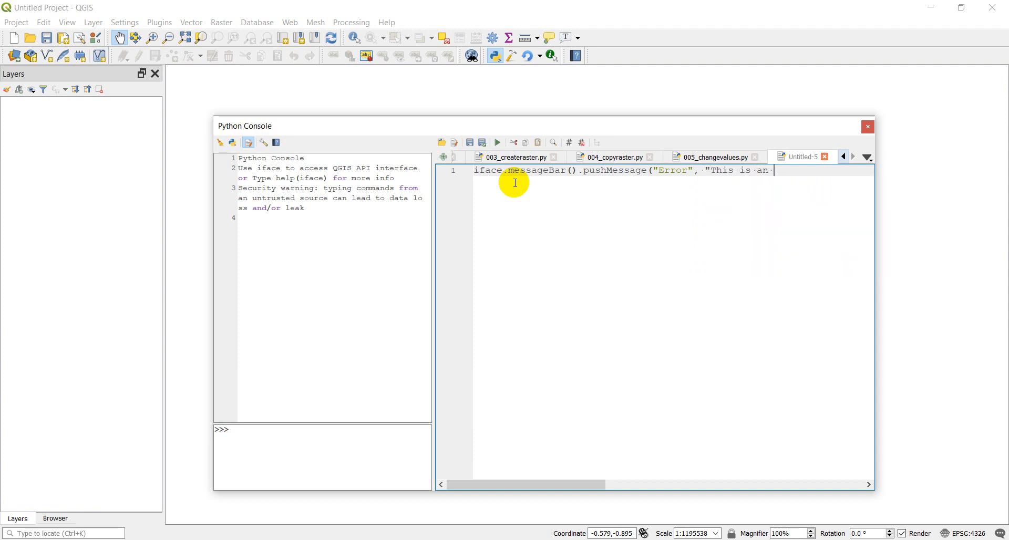
{"action": "type", "text": "error messgae"}
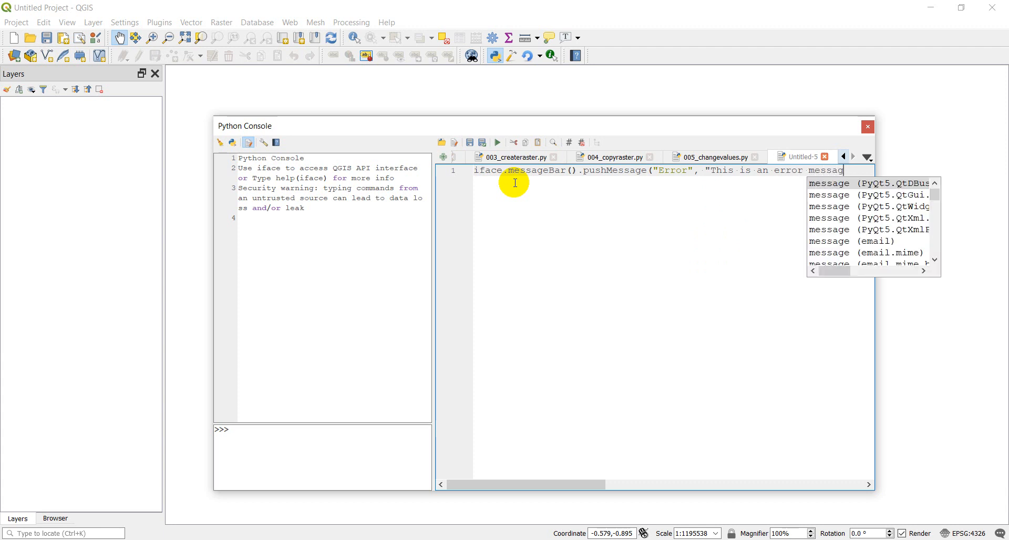
{"action": "type", "text": "\", \\"}
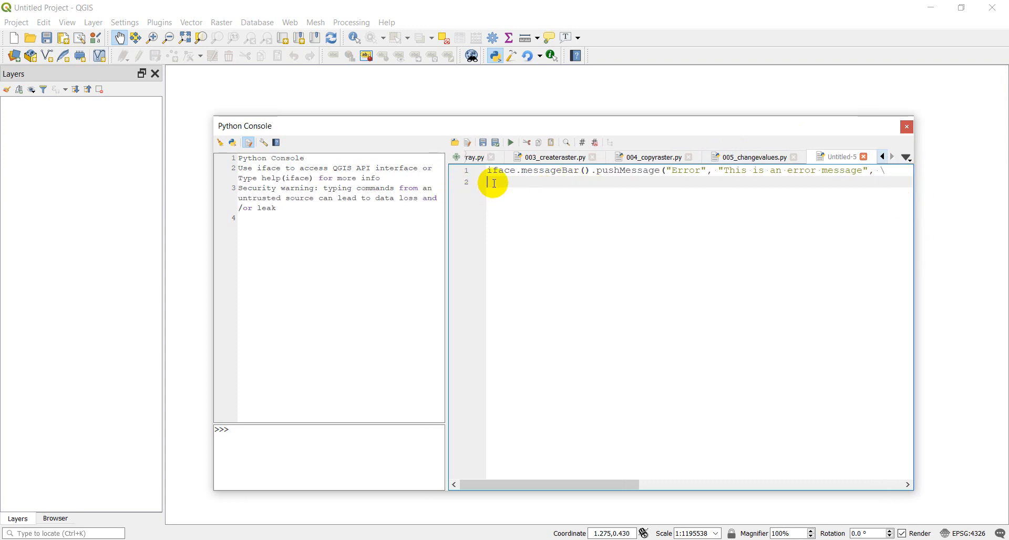
Add level=2 and duration=5 arguments to the pushMessage call.
{"action": "type", "text": "level"}
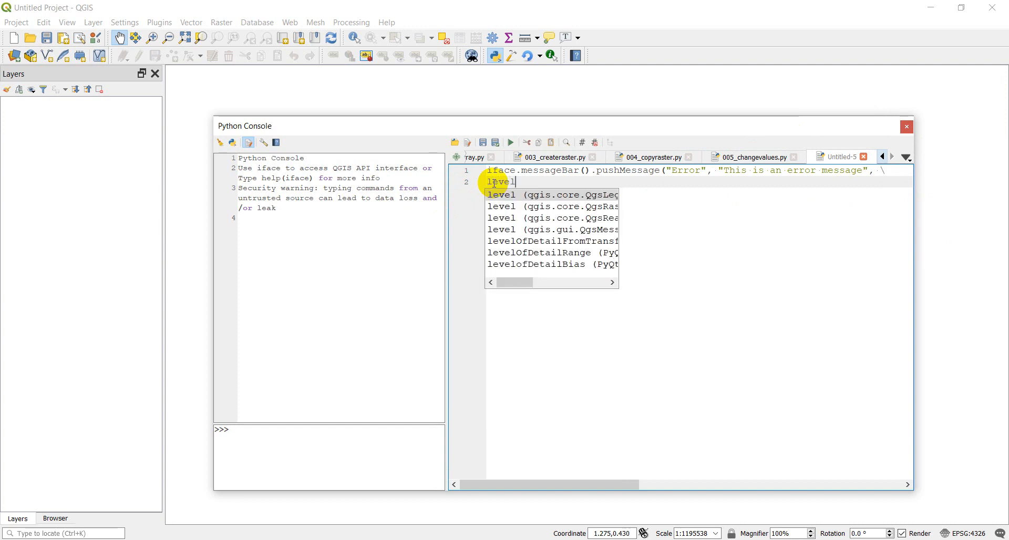
{"action": "type", "text": "=2"}
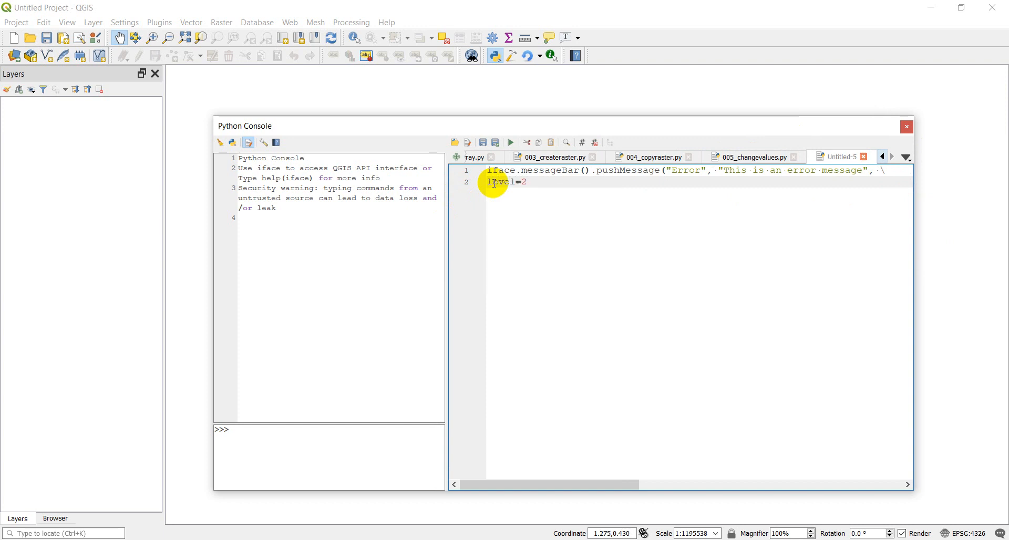
{"action": "type", "text": ")"}
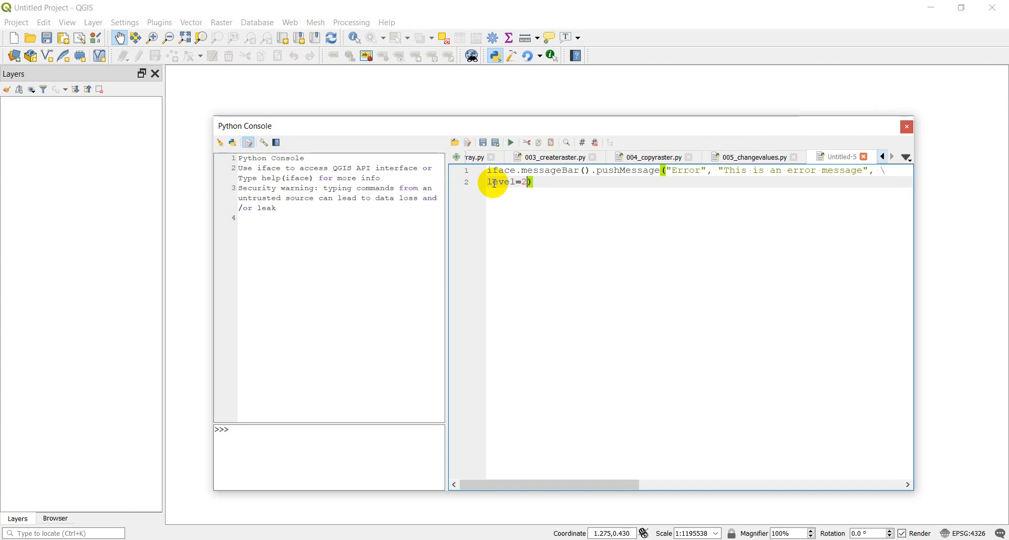
{"action": "type", "text": ", du"}
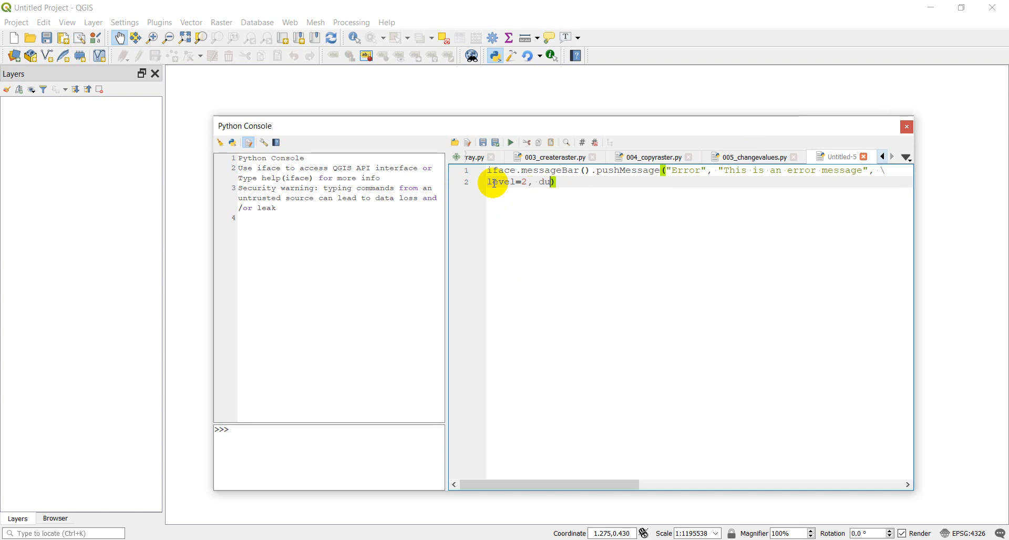
{"action": "type", "text": "ration"}
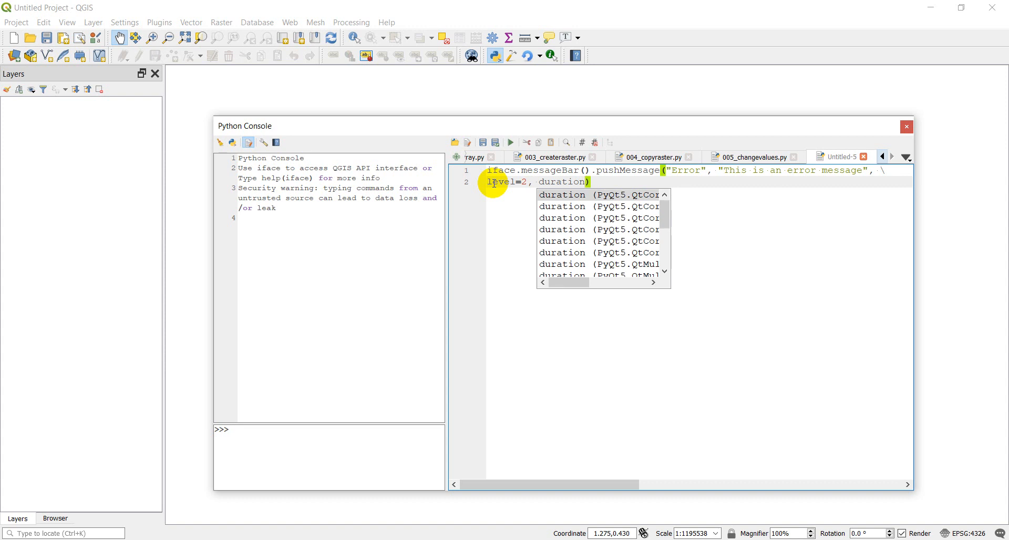
{"action": "type", "text": "=5"}
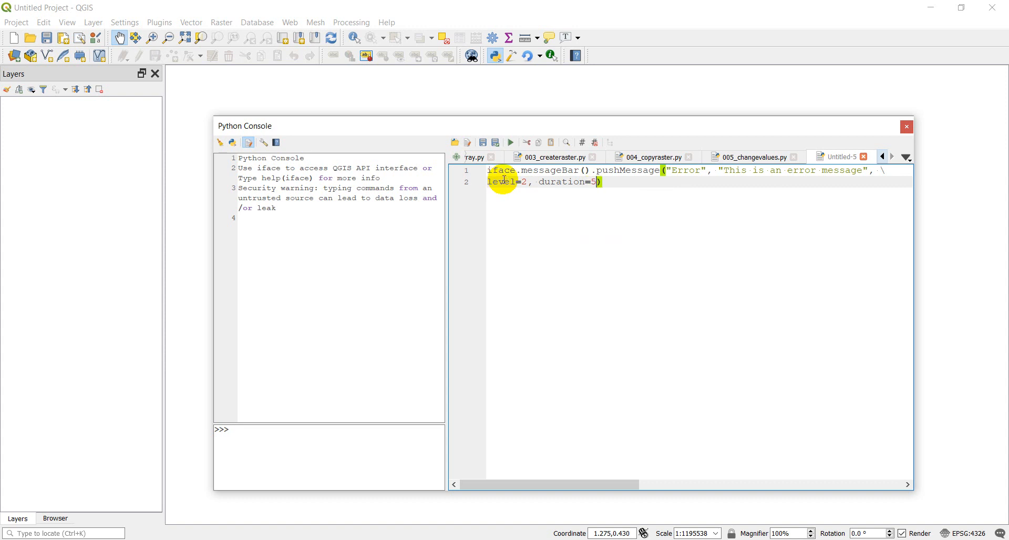
Remove the duration, run the script, then run it again at level 0.
{"action": "left_click", "coordinate": [510, 142]}
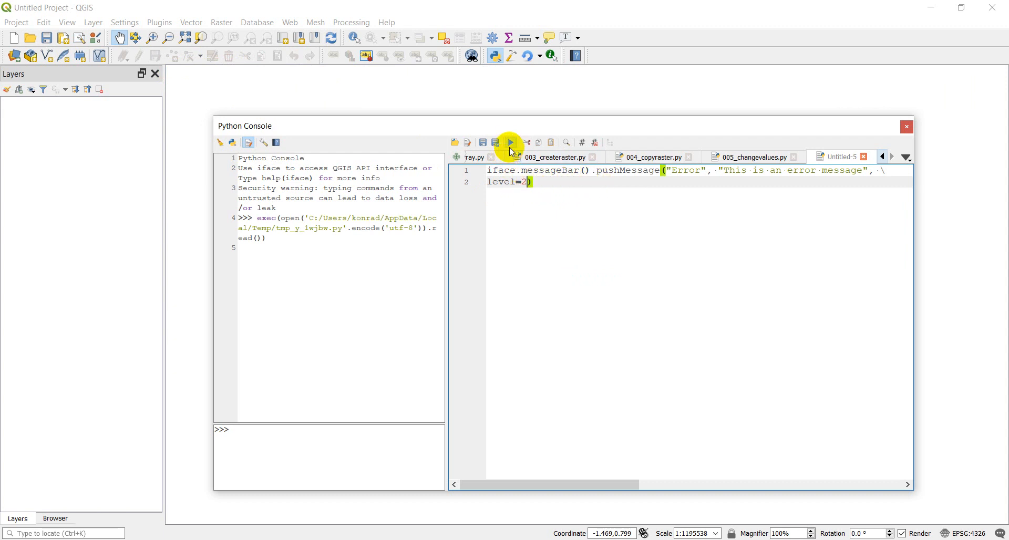
{"action": "left_click", "coordinate": [510, 142]}
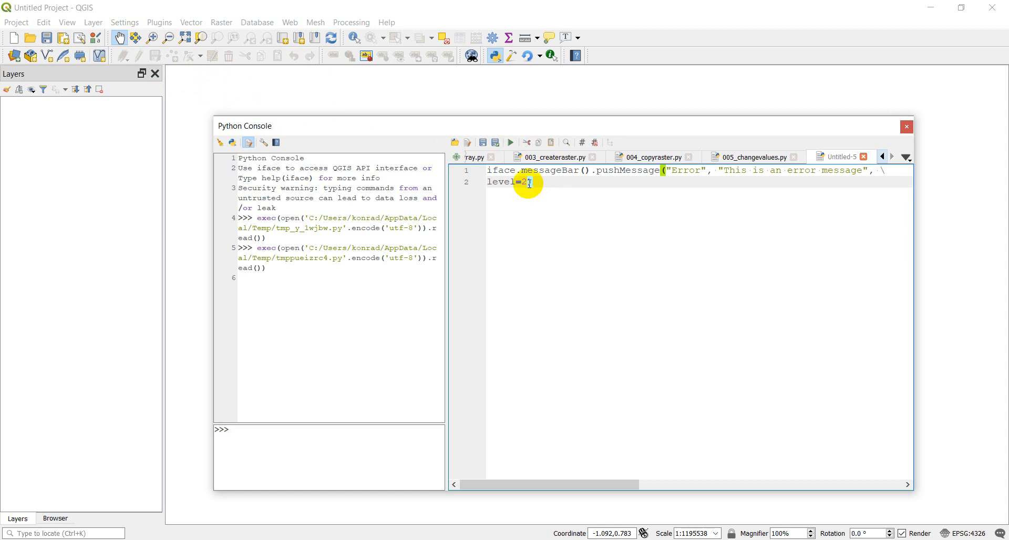
{"action": "type", "text": "0"}
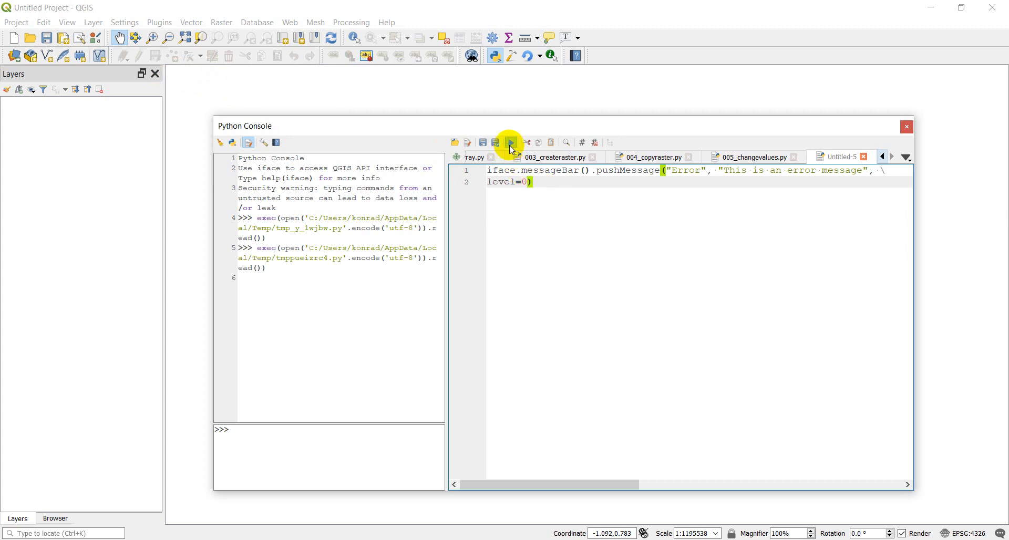
{"action": "left_click", "coordinate": [509, 141]}
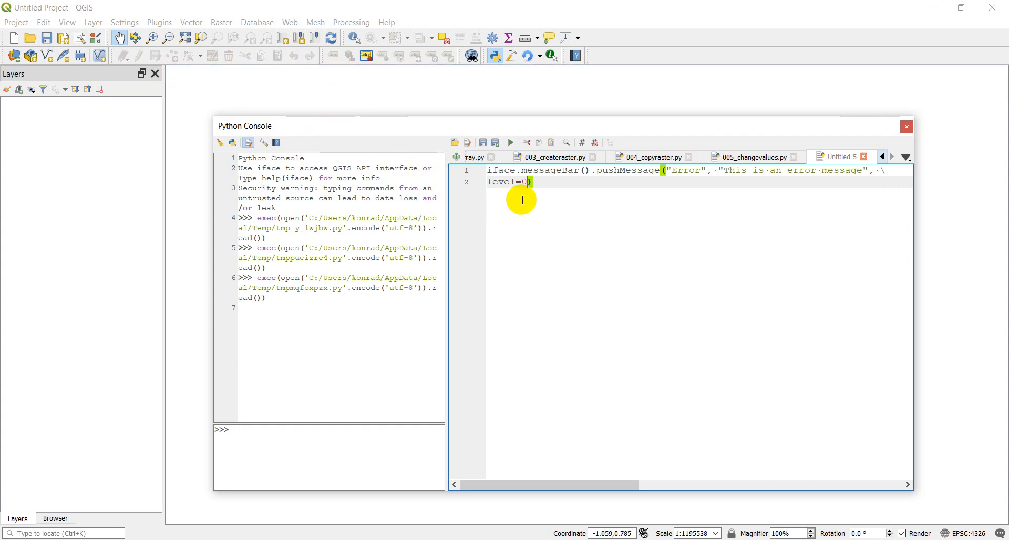
Run the script at levels 1 and 3, then dismiss the message bar.
{"action": "type", "text": "1"}
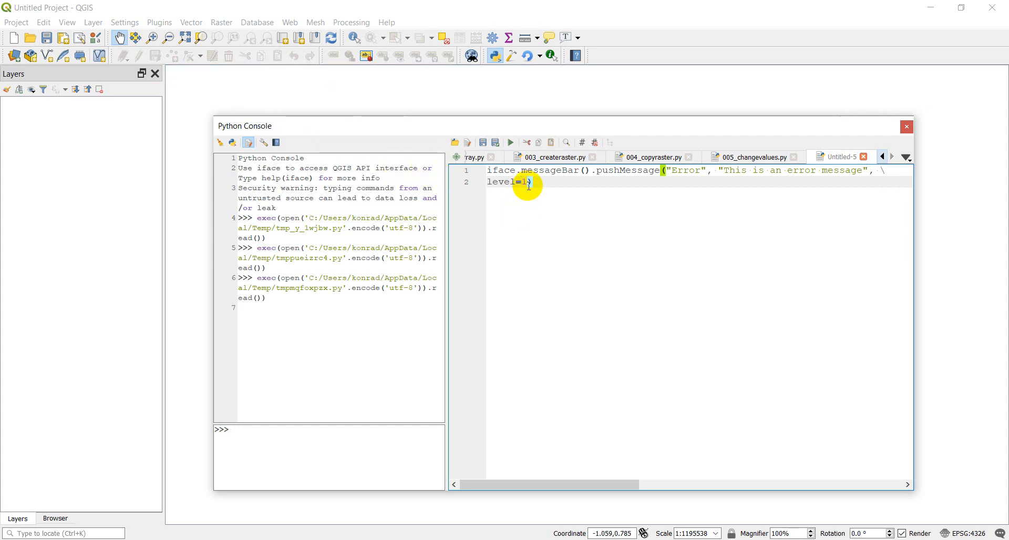
{"action": "left_click", "coordinate": [509, 141]}
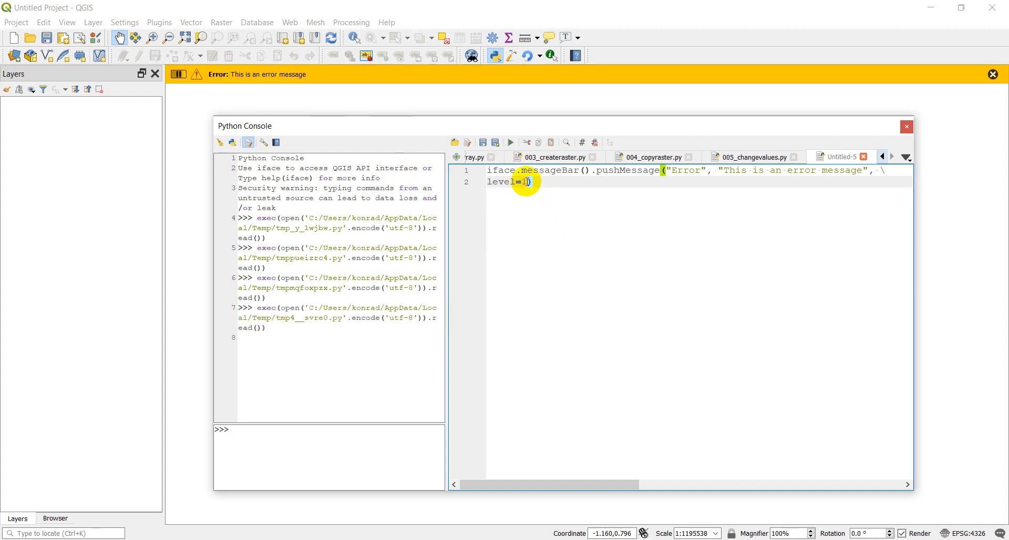
{"action": "mouse_move", "coordinate": [527, 181]}
{"action": "type", "text": "3"}
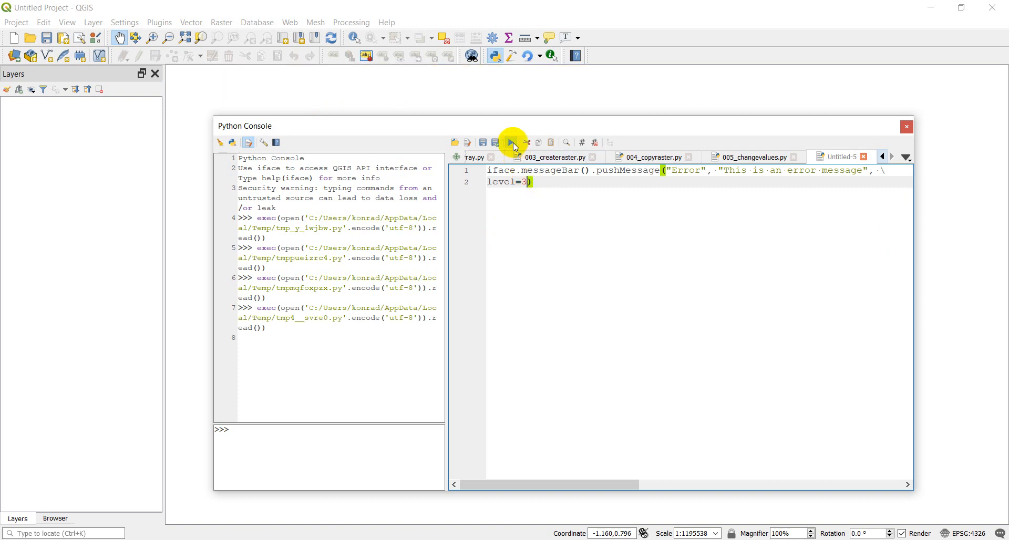
{"action": "left_click", "coordinate": [510, 142]}
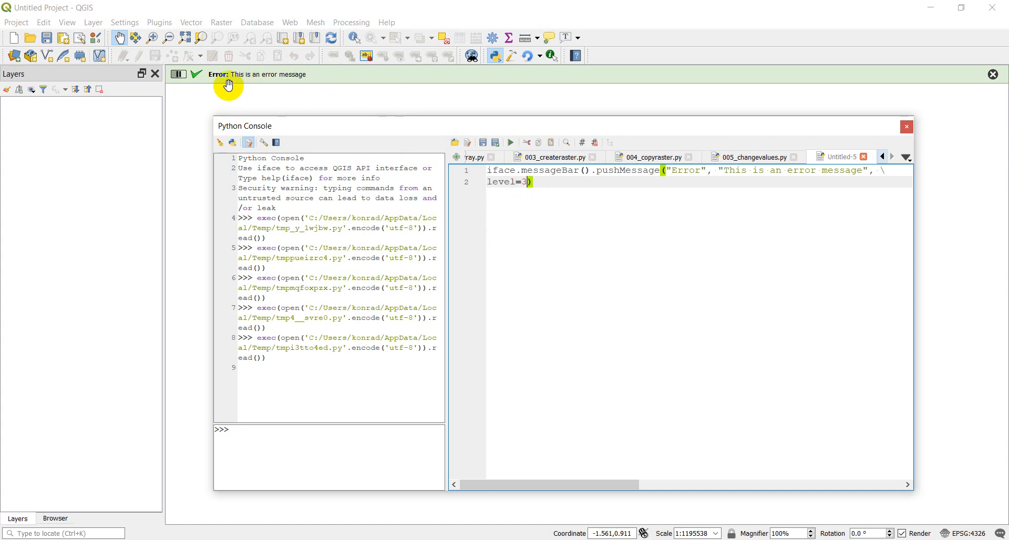
{"action": "left_click", "coordinate": [992, 73]}
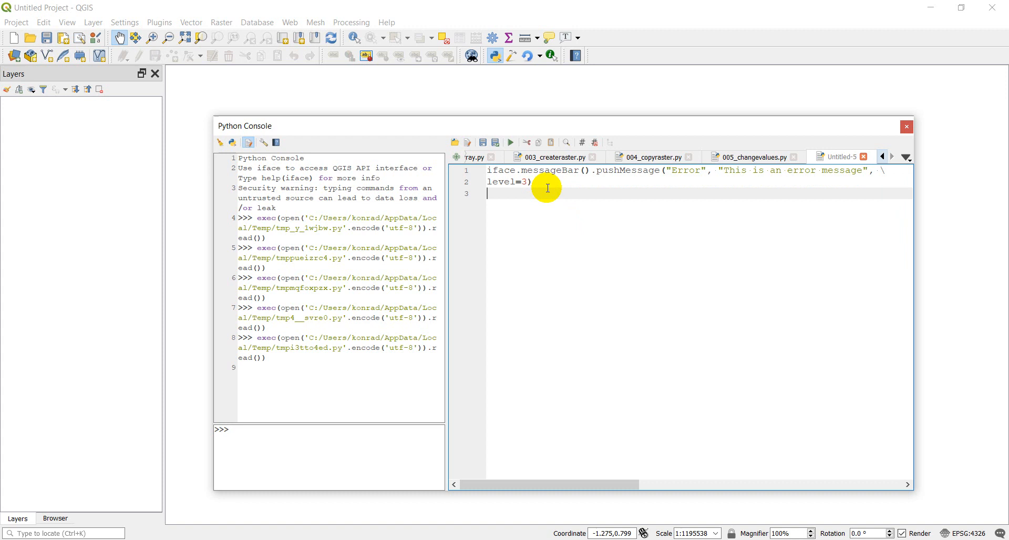
Set fn to C:/temp/dem.tif and begin an if os.path.exists(fn) check.
{"action": "type", "text": "fn = \"C"}
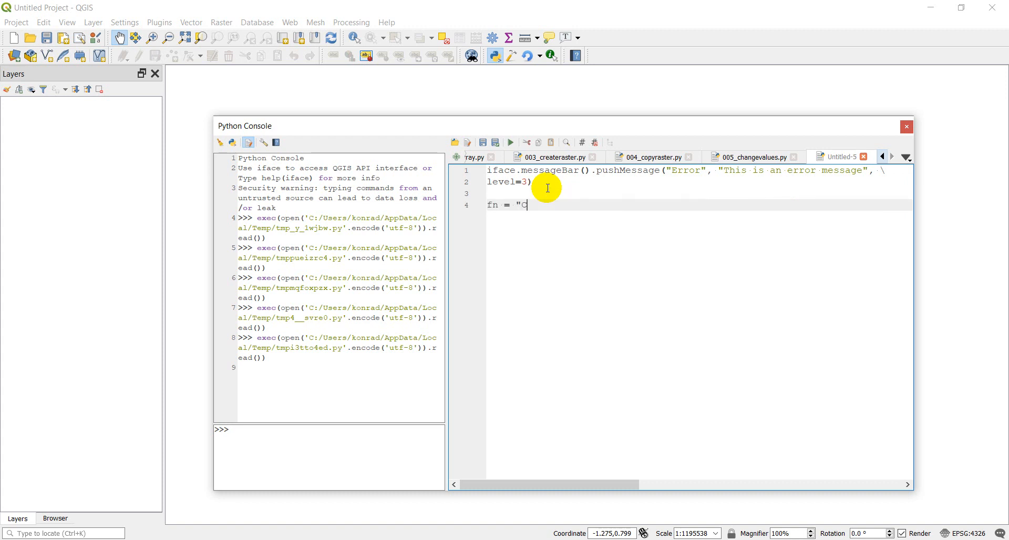
{"action": "type", "text": "temp"}
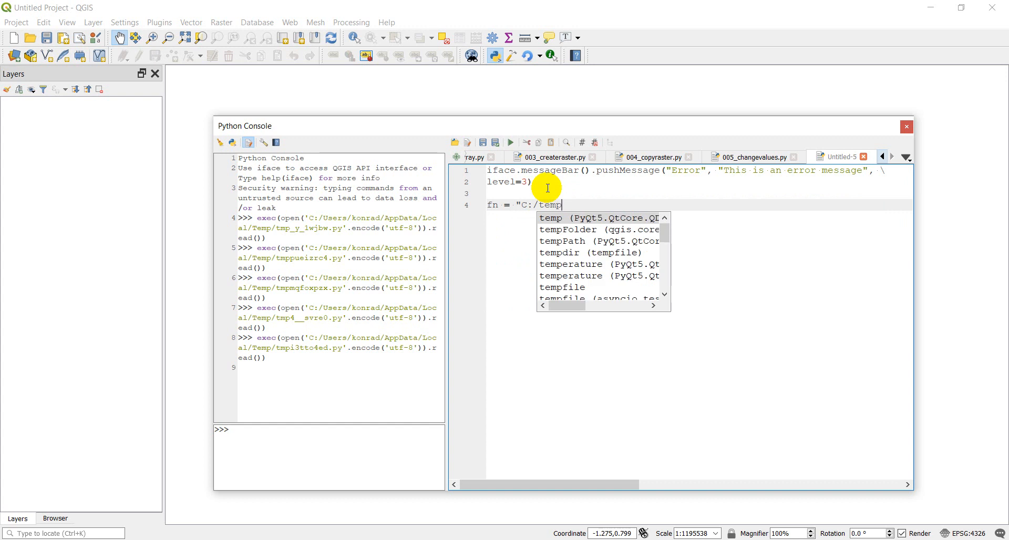
{"action": "type", "text": "/d"}
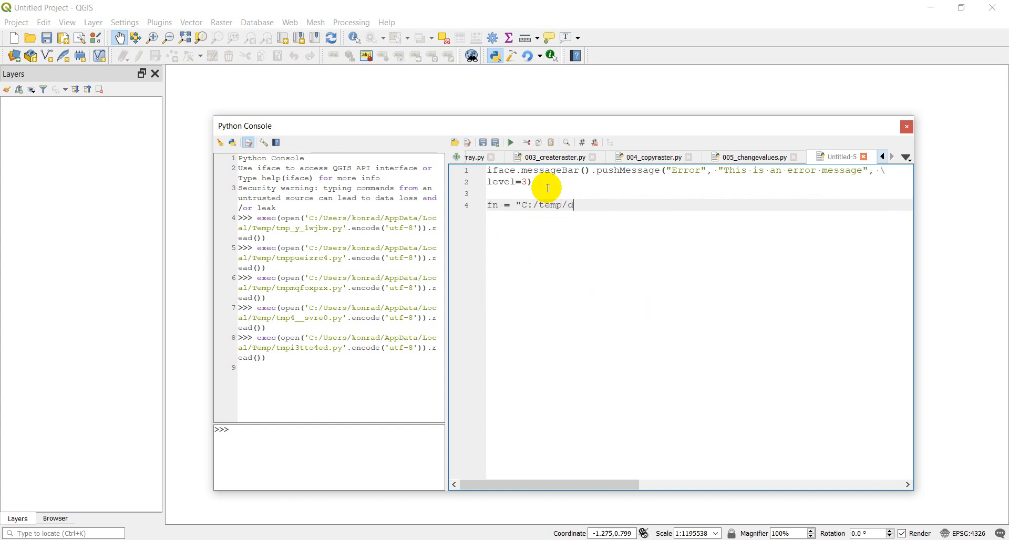
{"action": "type", "text": "em.tif"}
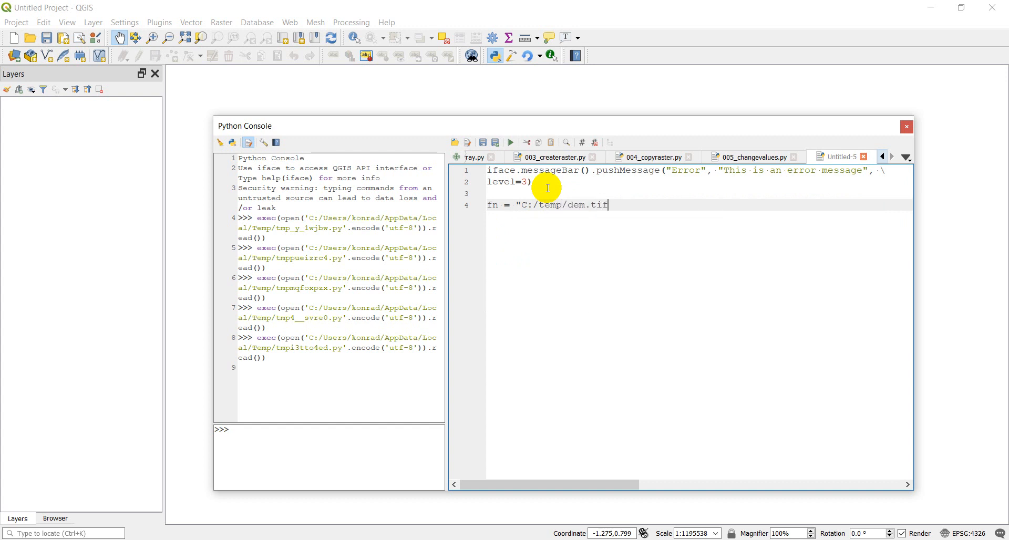
{"action": "type", "text": "\""}
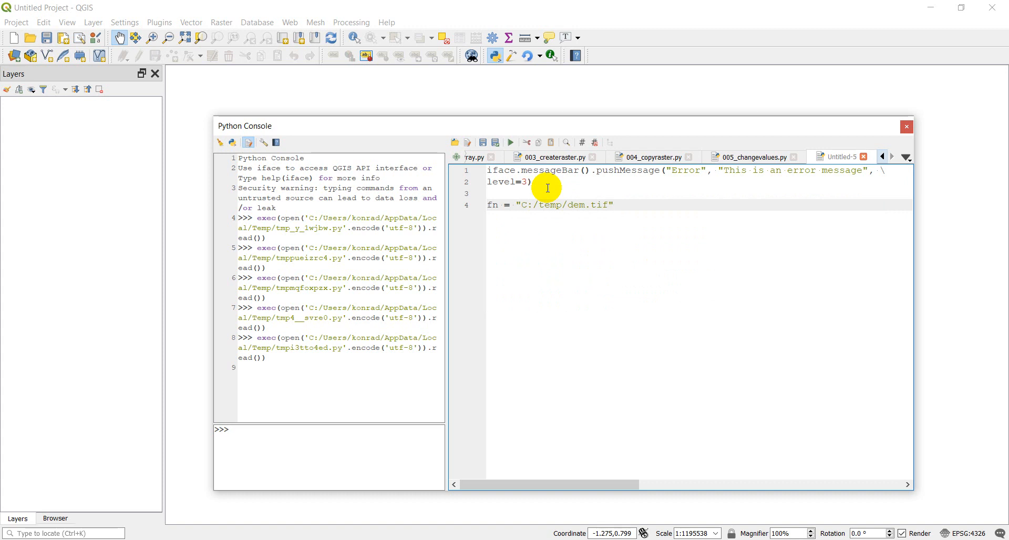
{"action": "type", "text": "if"}
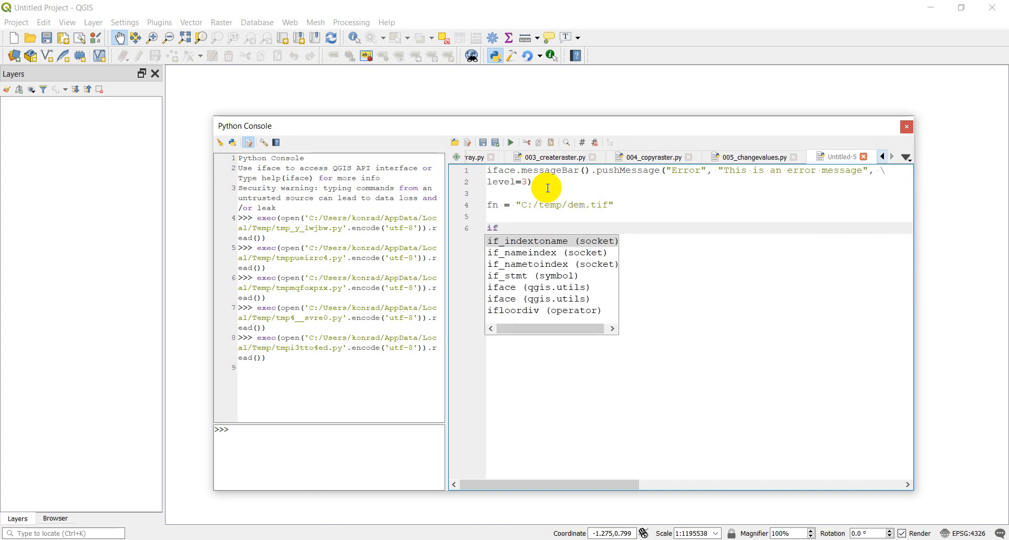
{"action": "type", "text": "o"}
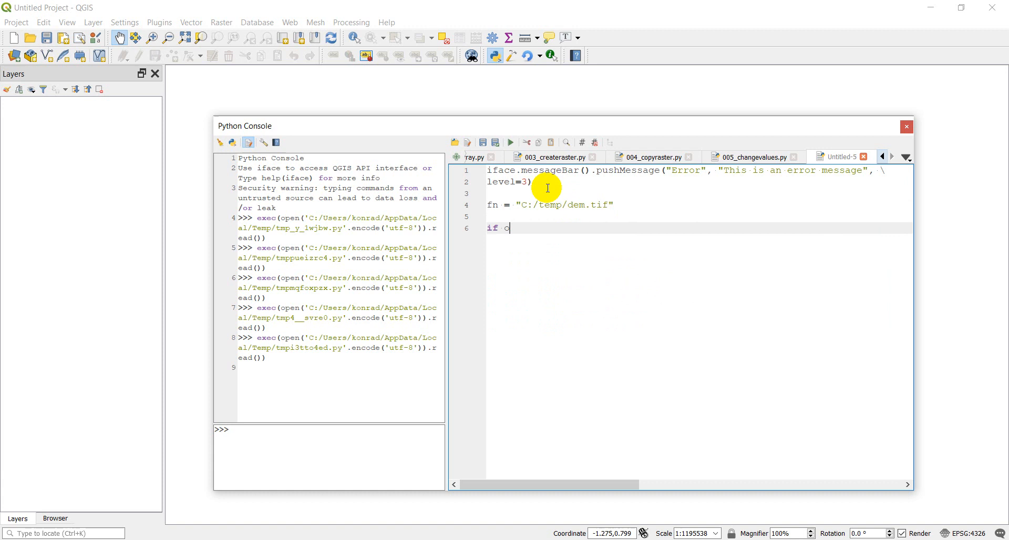
{"action": "type", "text": "os.fil"}
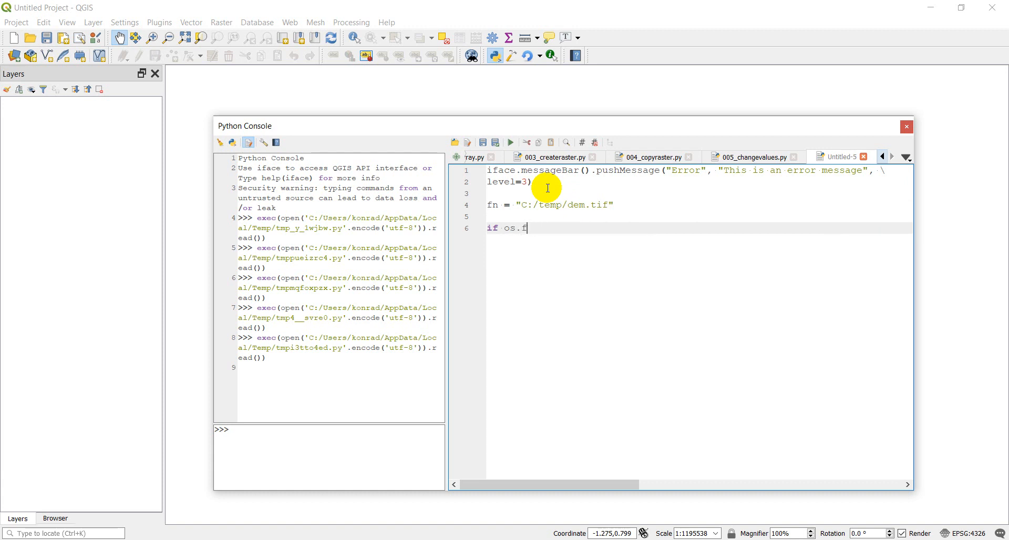
{"action": "type", "text": "path.exis"}
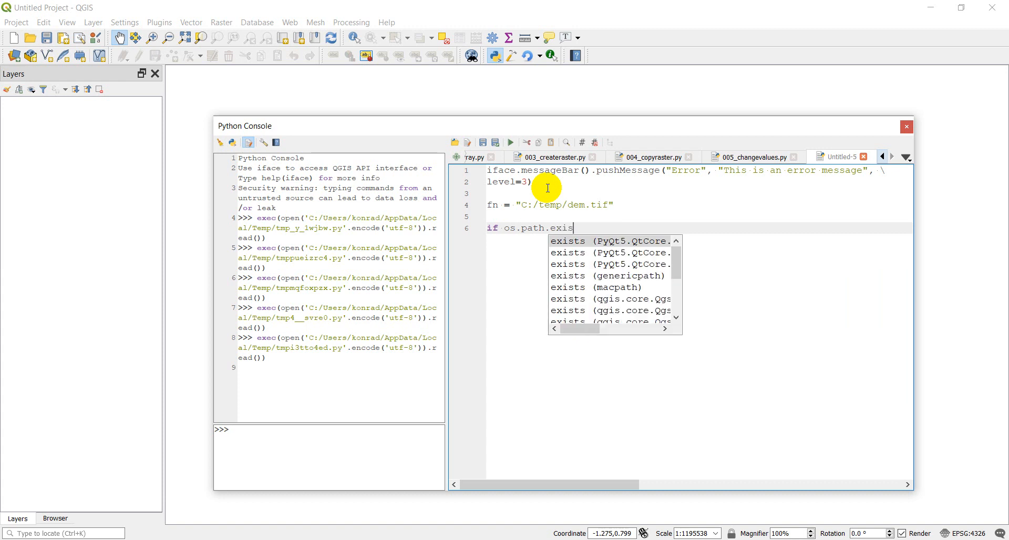
{"action": "type", "text": "(fn)"}
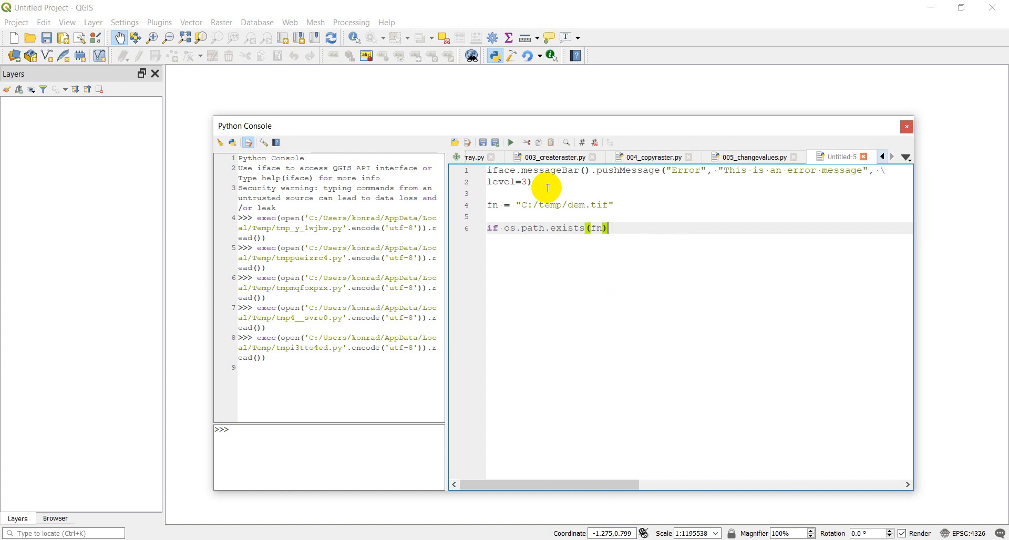
In the if branch, push a level-3 "Success" message: "The file exists and will be loaded".
{"action": "type", "text": "iface.messageBar()."}
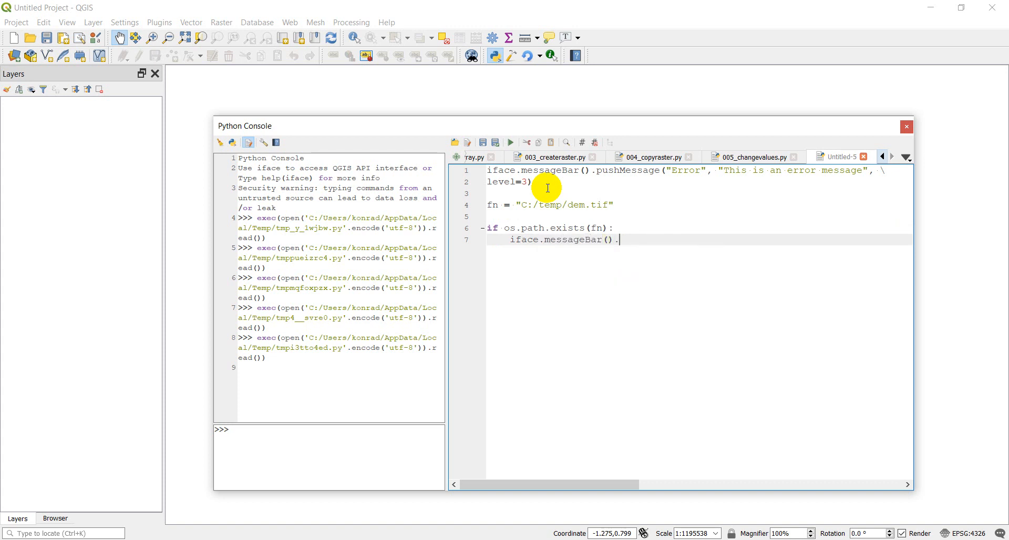
{"action": "type", "text": "pushMessag"}
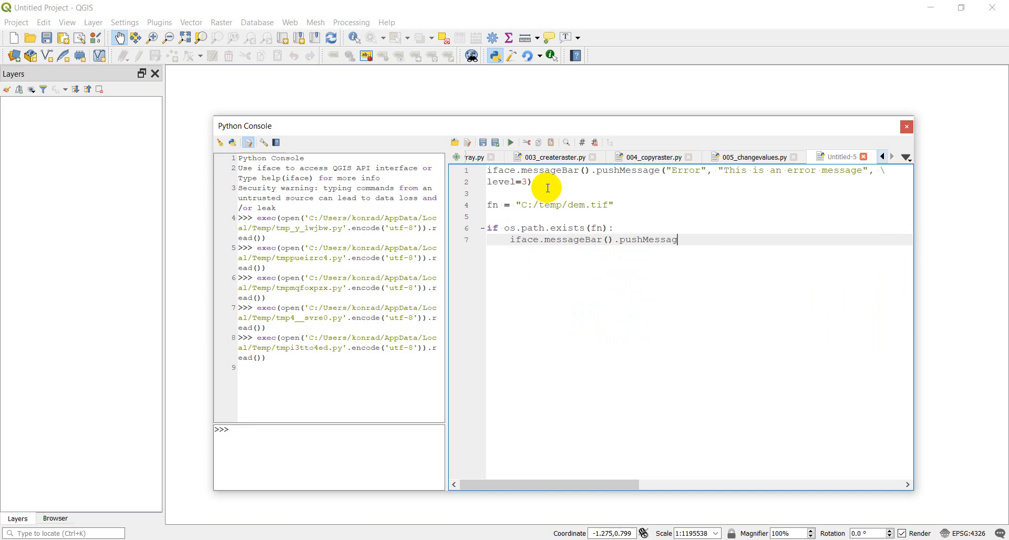
{"action": "type", "text": "(\""}
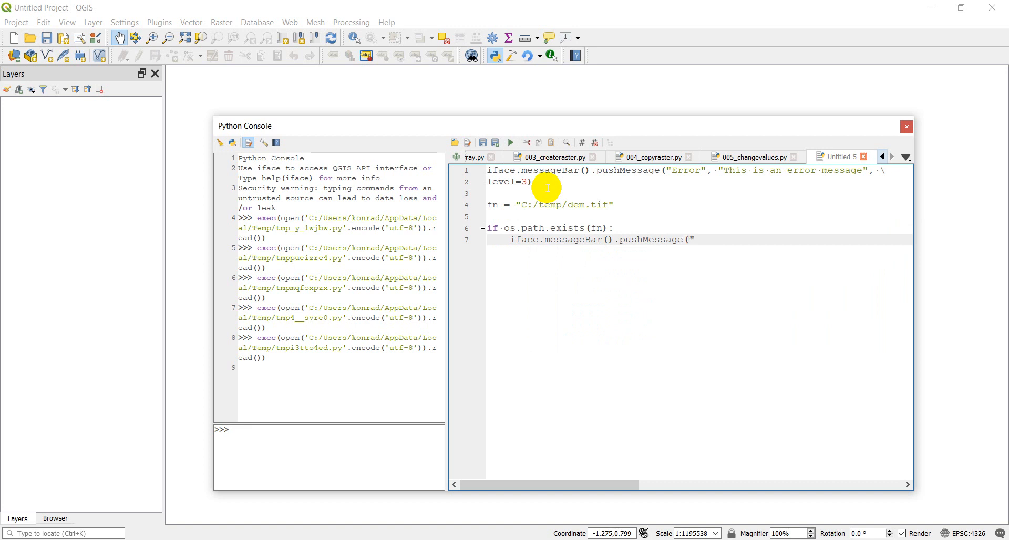
{"action": "type", "text": "\", \"\""}
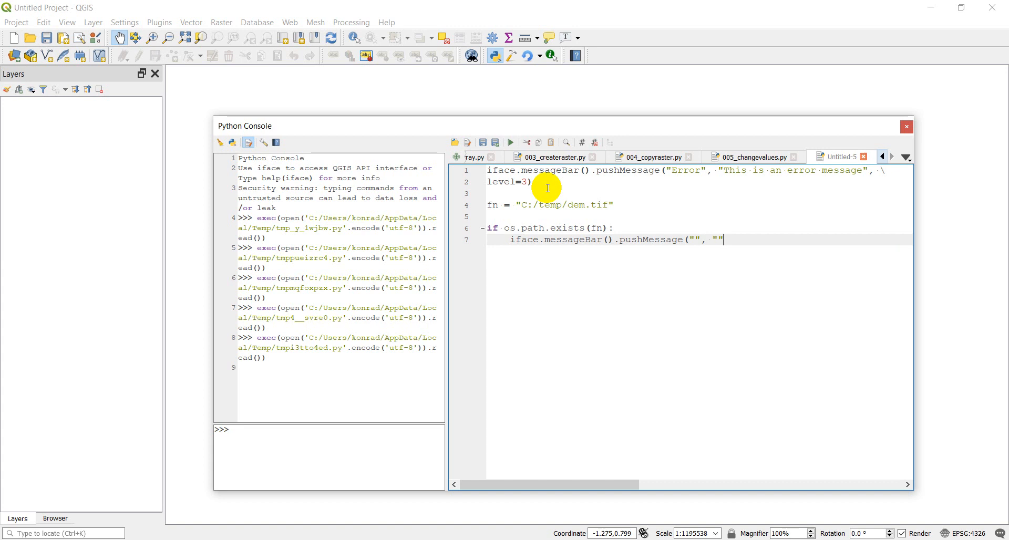
{"action": "type", "text": ", level="}
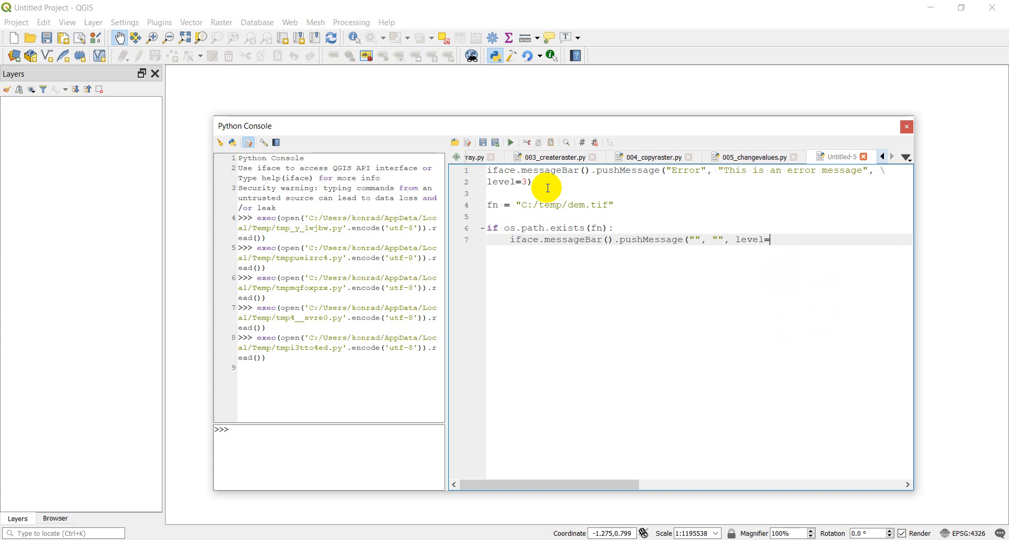
{"action": "type", "text": "3"}
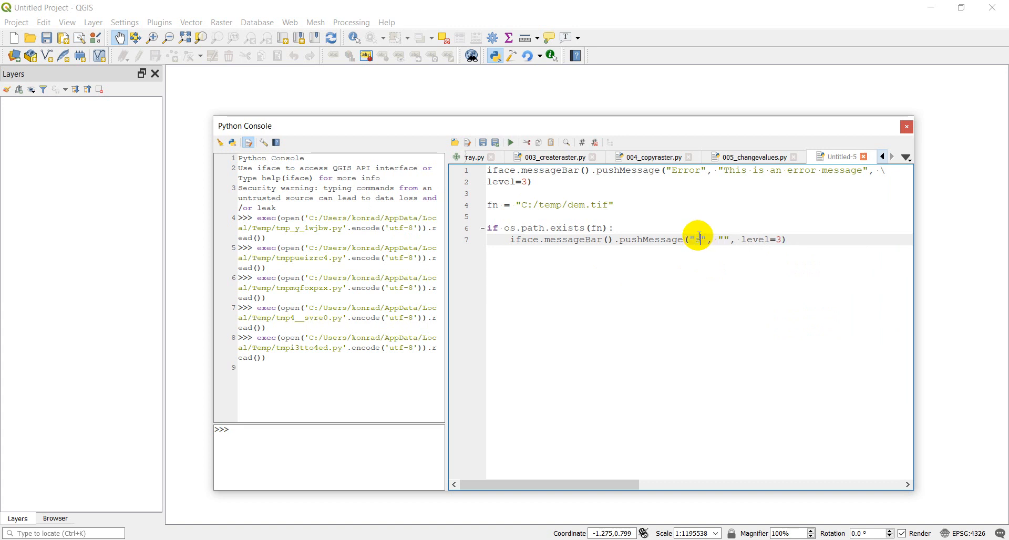
{"action": "type", "text": "Successs"}
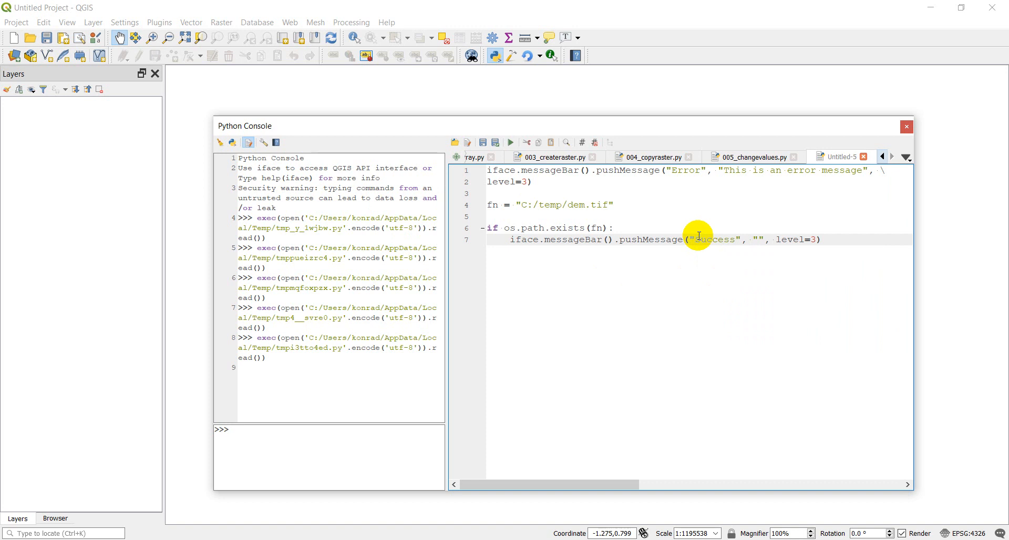
{"action": "type", "text": "The file exists"}
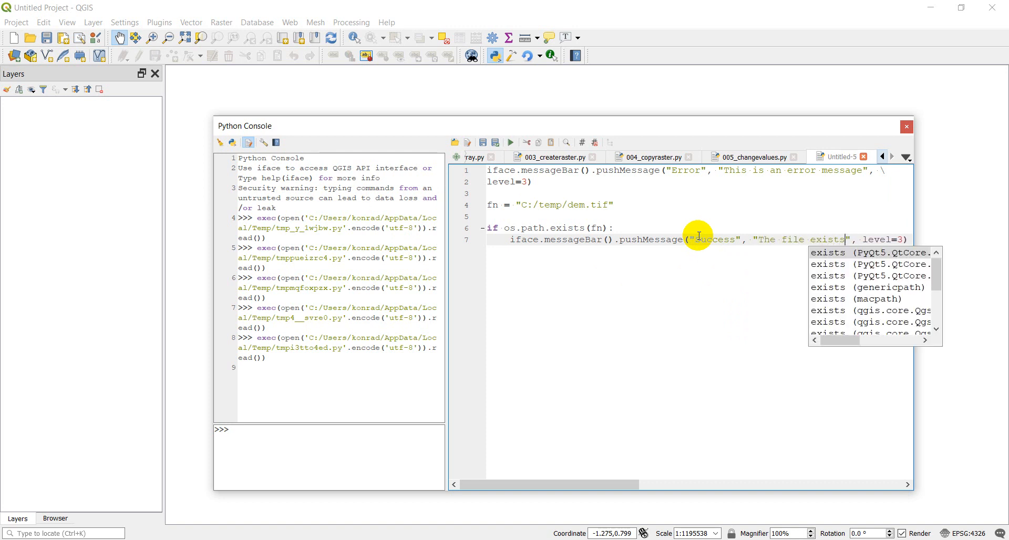
{"action": "type", "text": "and will be load"}
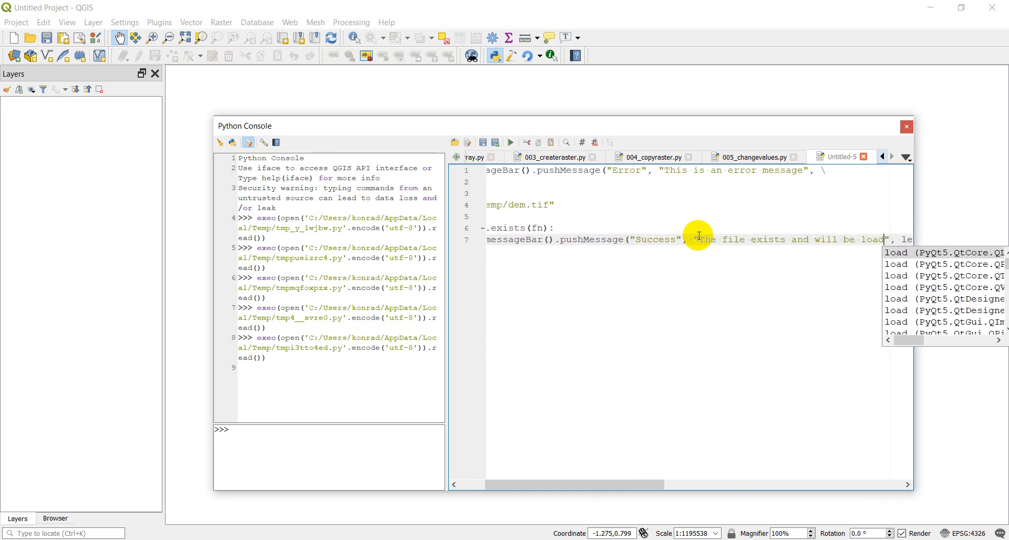
{"action": "type", "text": "ed"}
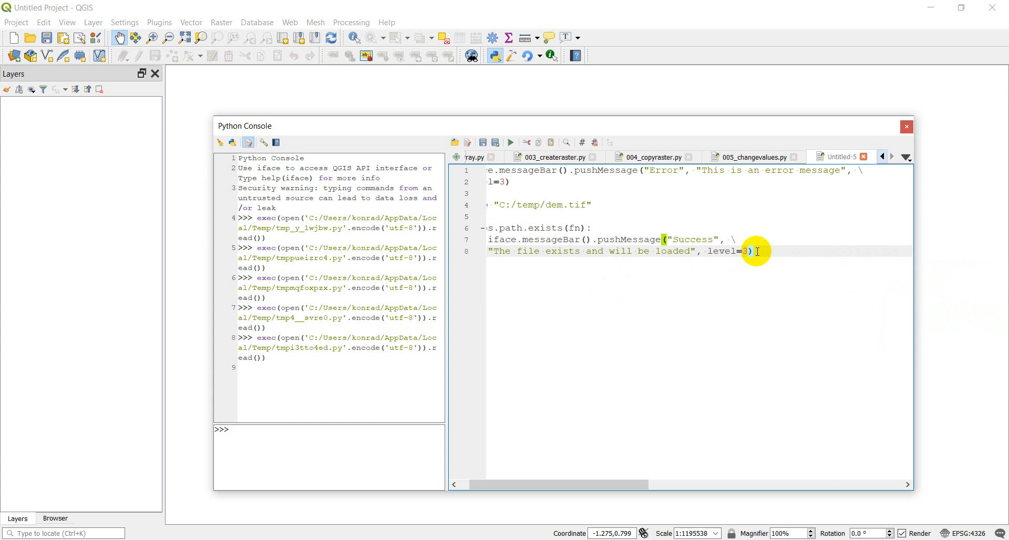
{"action": "key", "text": "enter"}
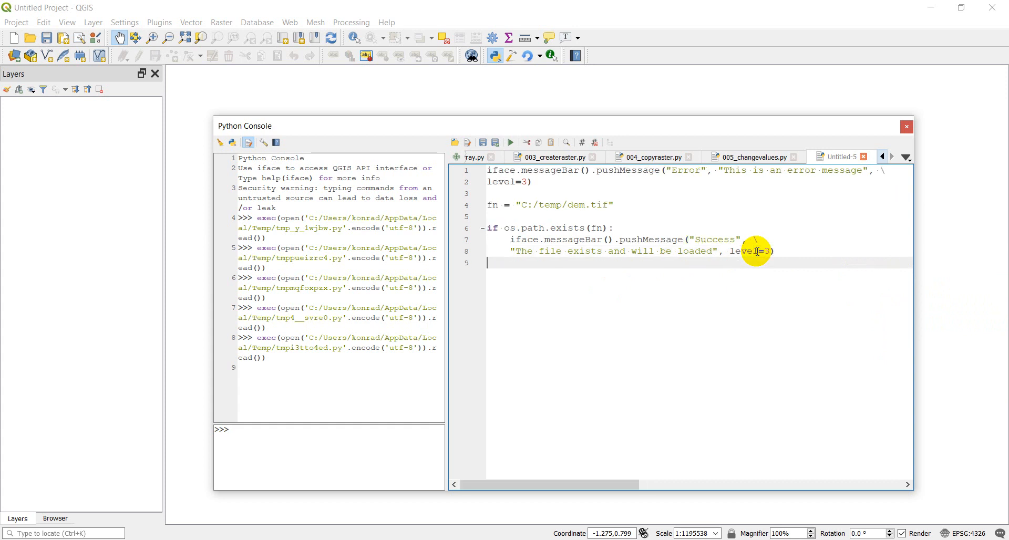
Add an else branch pushing an "Error" message that the file doesn't exist.
{"action": "type", "text": "else:"}
{"action": "type", "text": "i"}
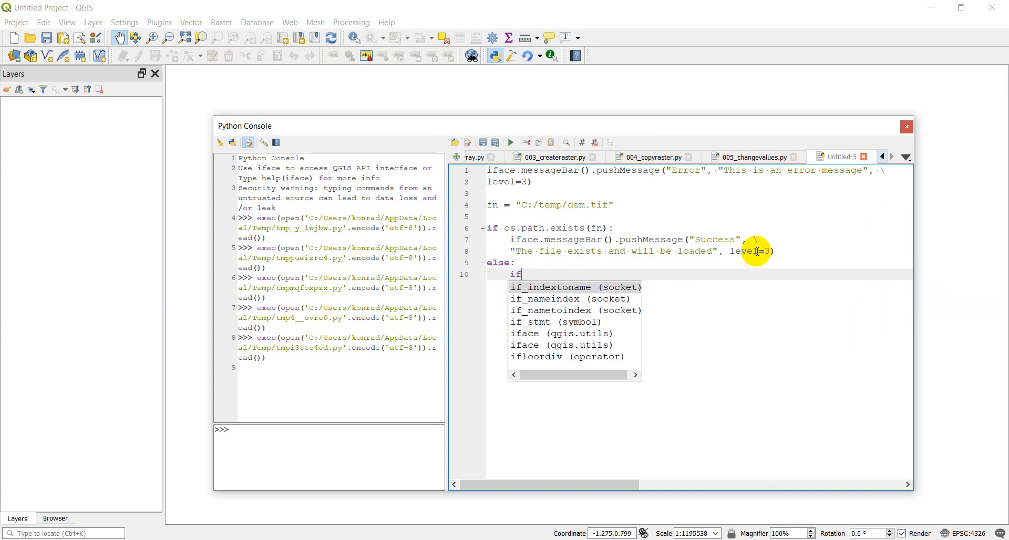
{"action": "type", "text": "face.messageBar().pu"}
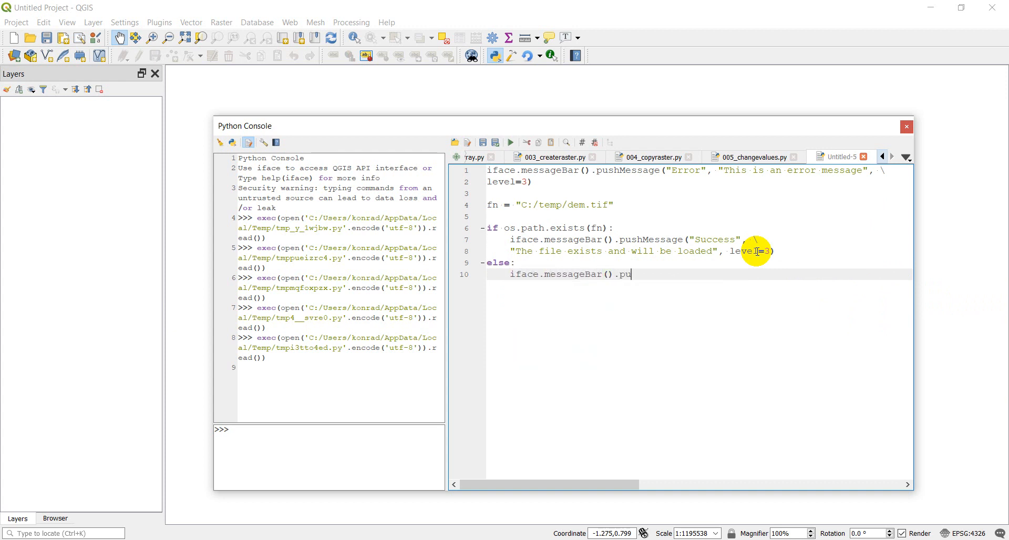
{"action": "type", "text": "shMessage"}
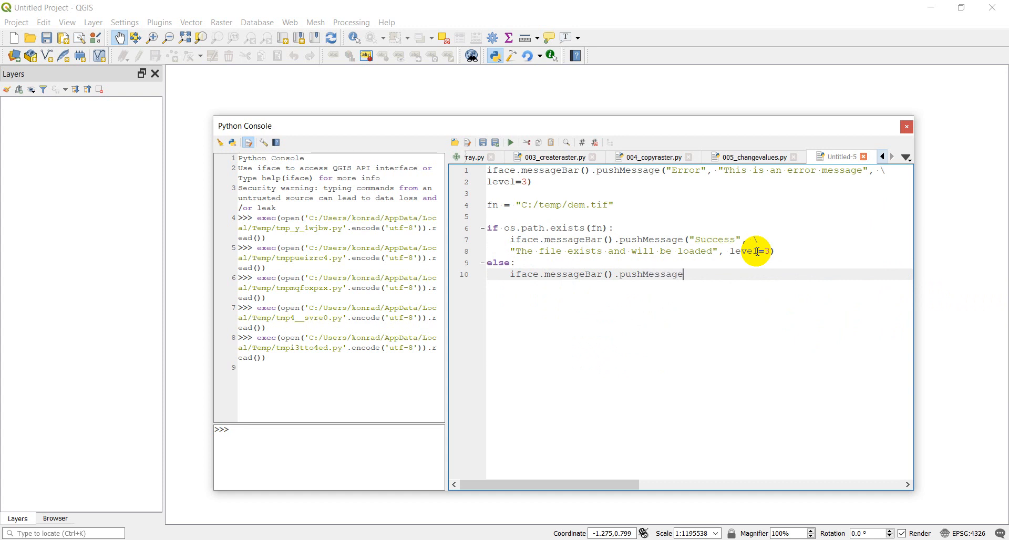
{"action": "type", "text": "\""}
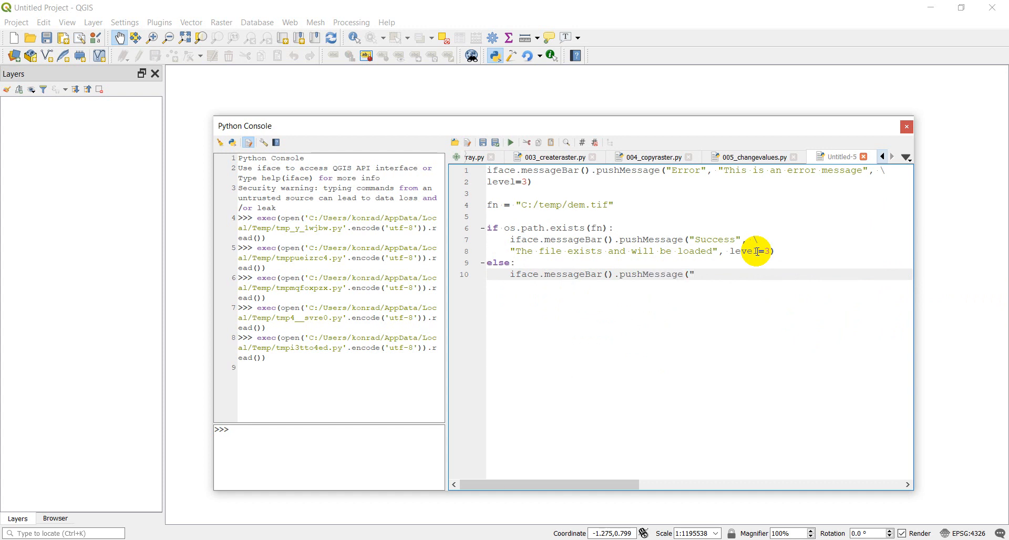
{"action": "type", "text": "Error"}
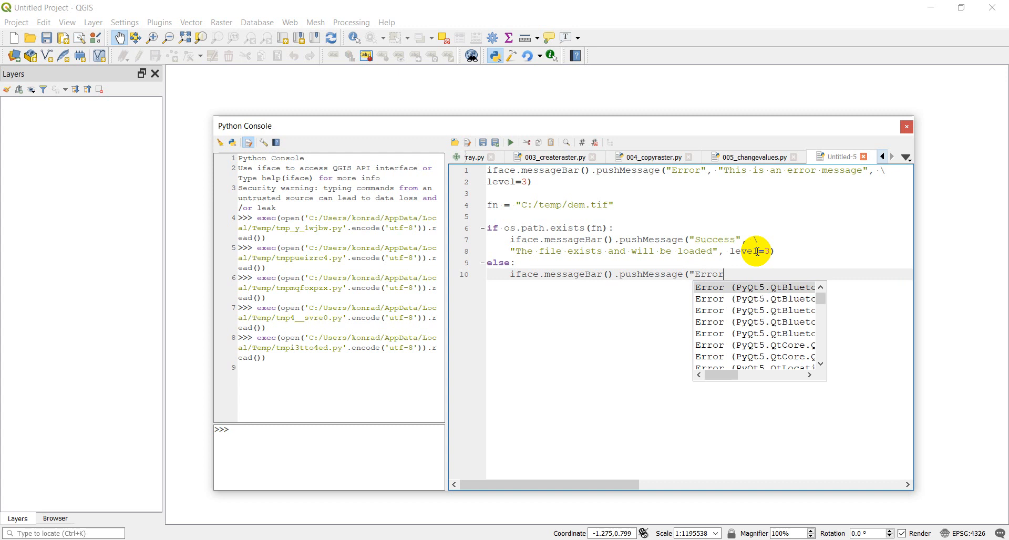
{"action": "type", "text": "\","}
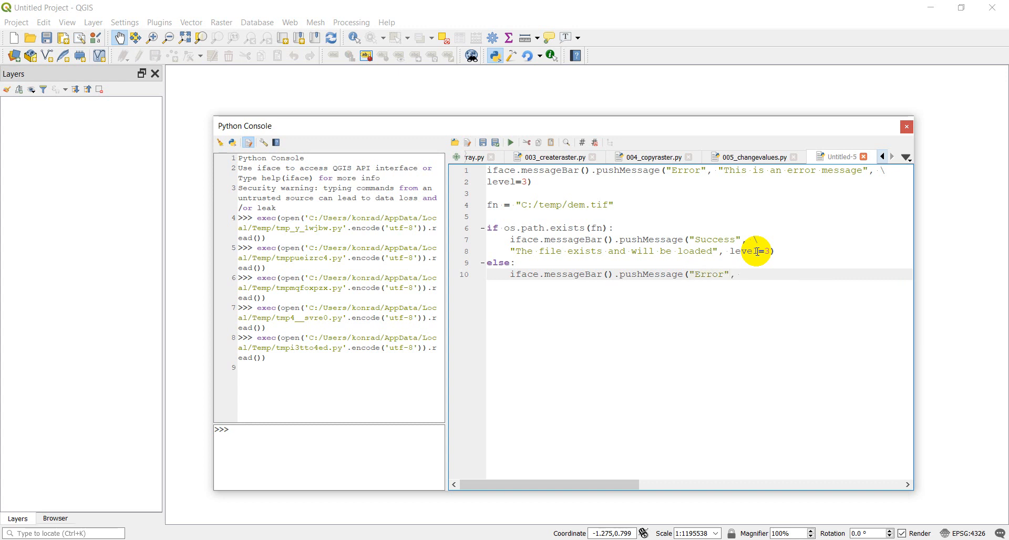
{"action": "type", "text": "\"The fie"}
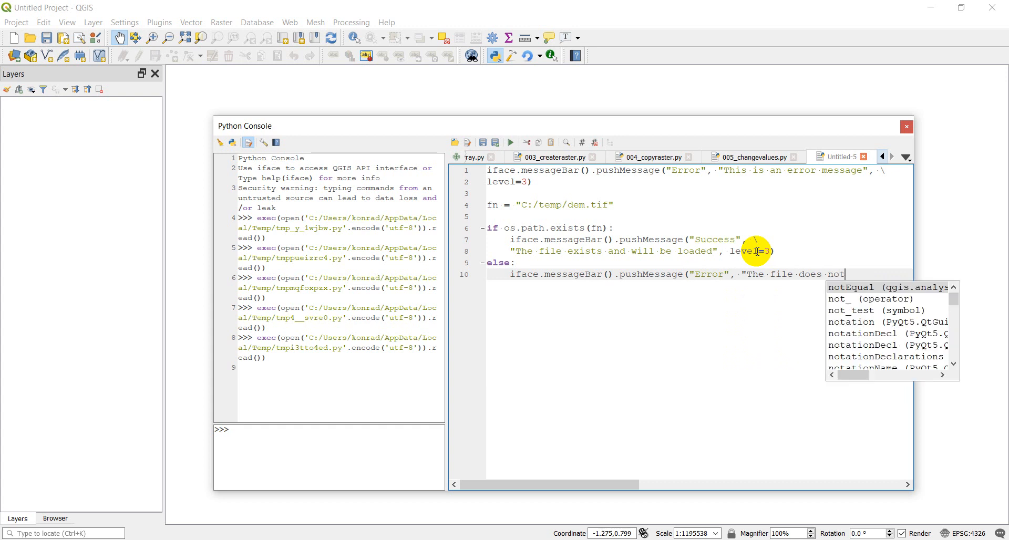
{"action": "type", "text": "exist\""}
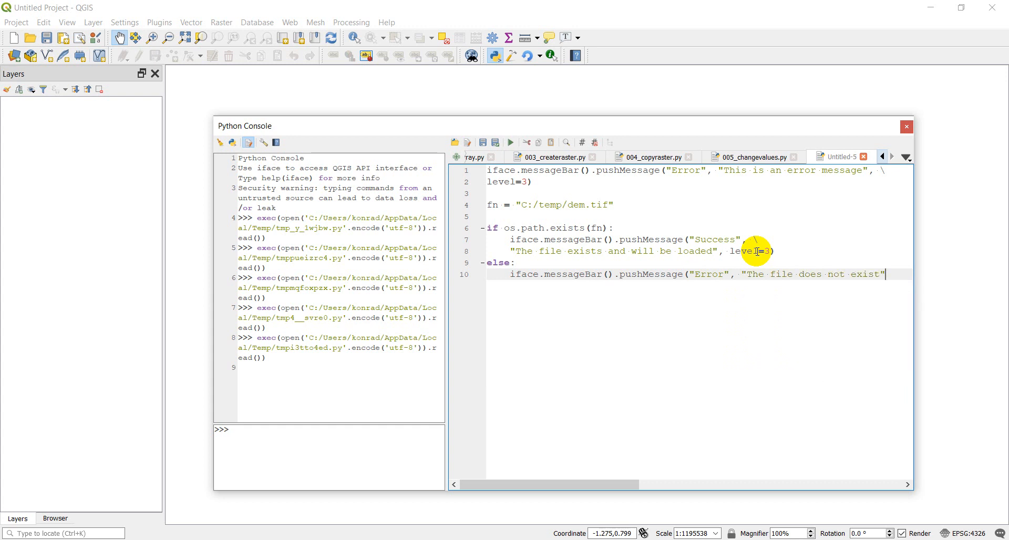
{"action": "type", "text": "le"}
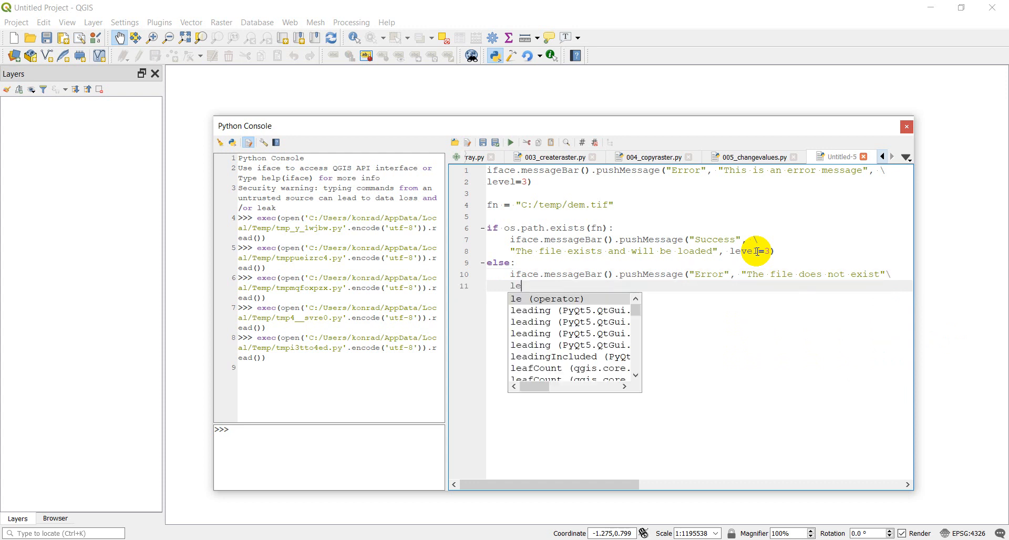
{"action": "type", "text": "vel=1"}
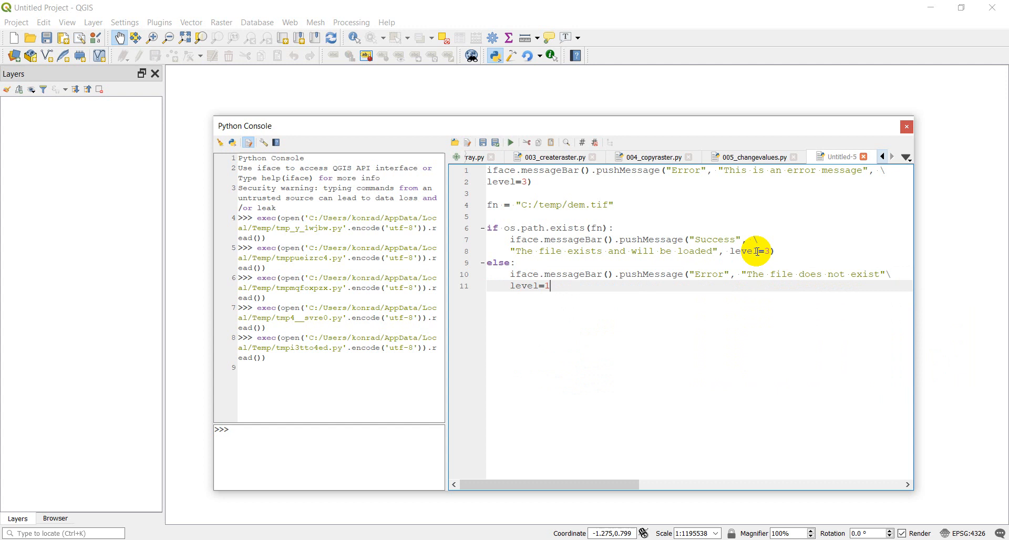
{"action": "type", "text": ")"}
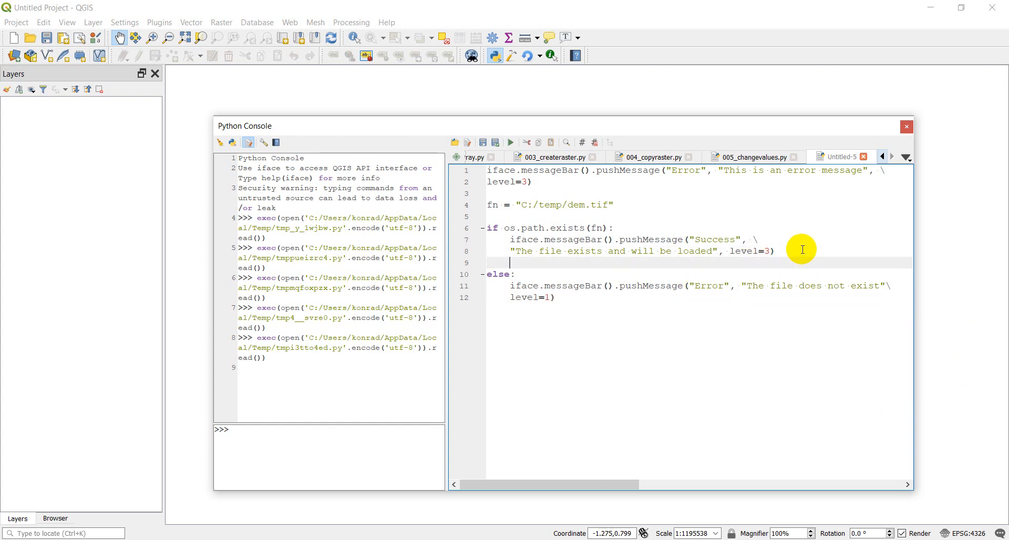
Add iface.addVectorLayer(fn) inside the if block after the success message.
{"action": "type", "text": "iface.addVectorLayer"}
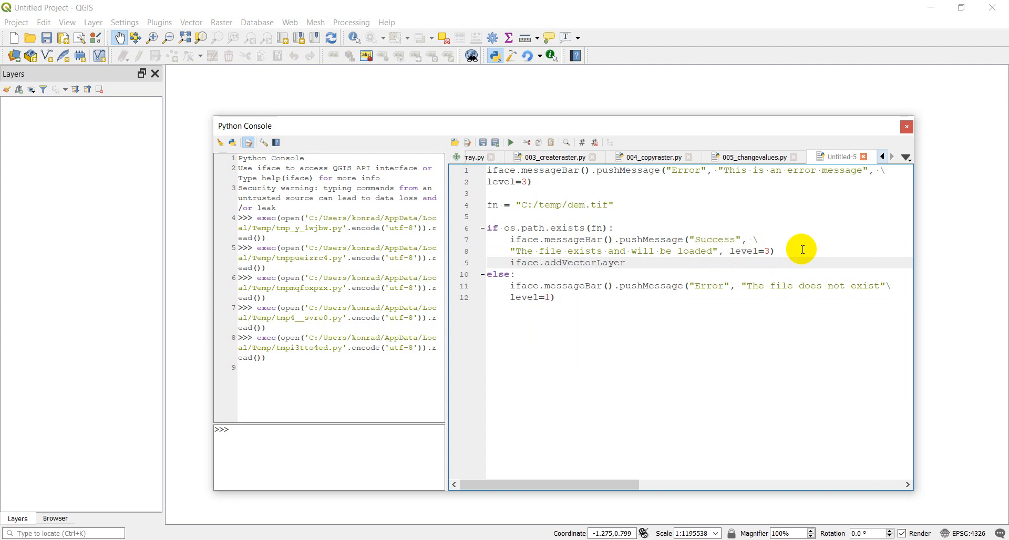
{"action": "type", "text": "(fn)"}
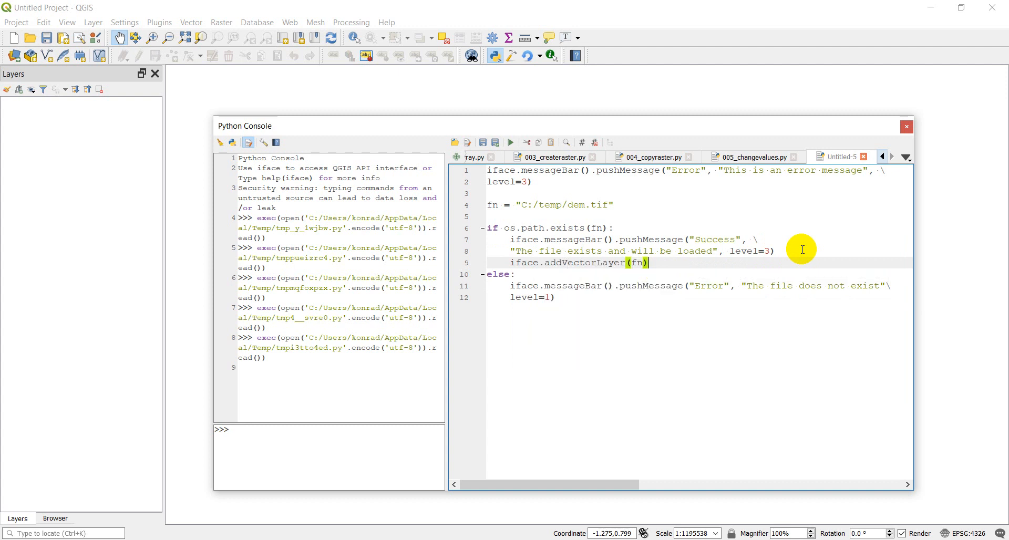
{"action": "mouse_move", "coordinate": [593, 239]}
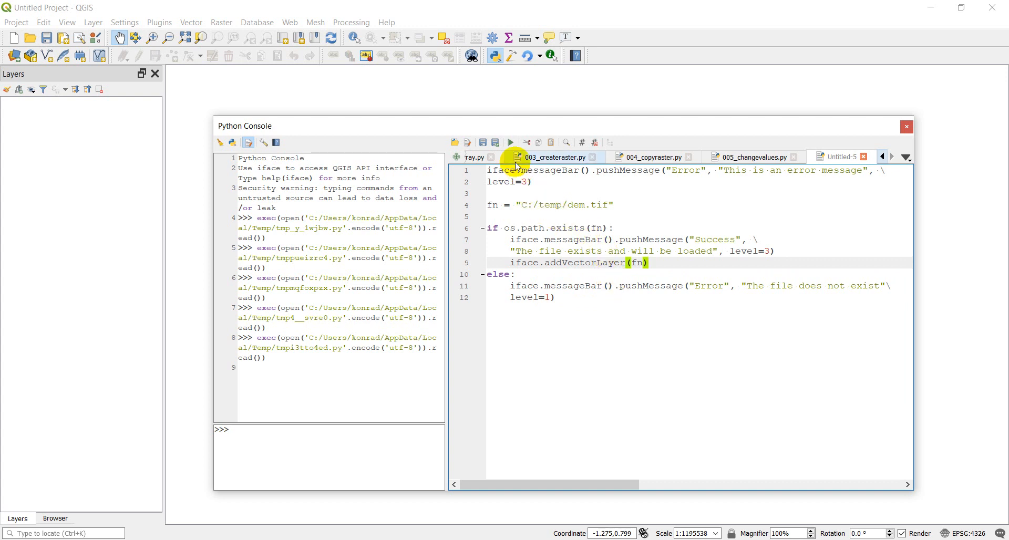
Run the script, add the missing comma on line 11, and rerun it.
{"action": "left_click", "coordinate": [509, 141]}
{"action": "type", "text": ","}
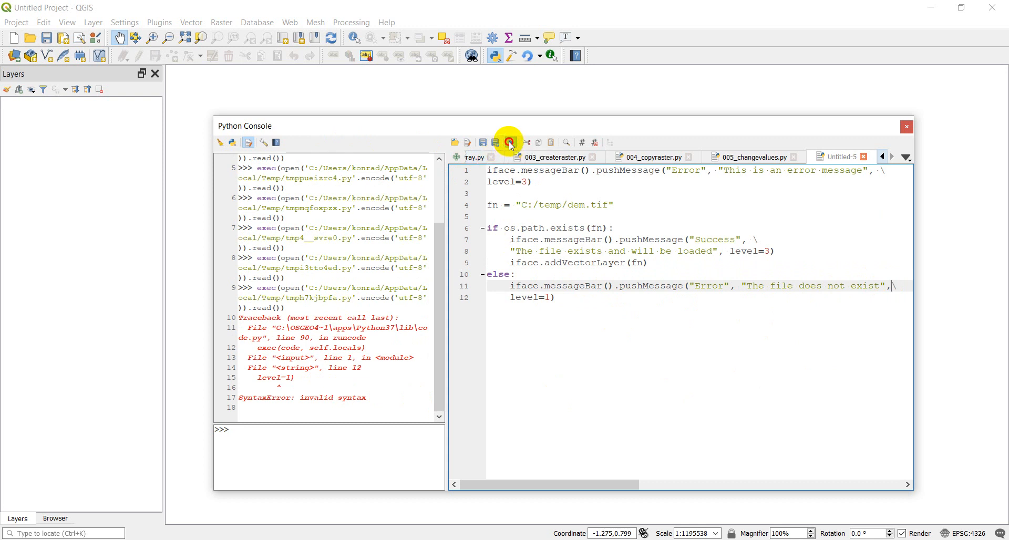
{"action": "left_click", "coordinate": [509, 141]}
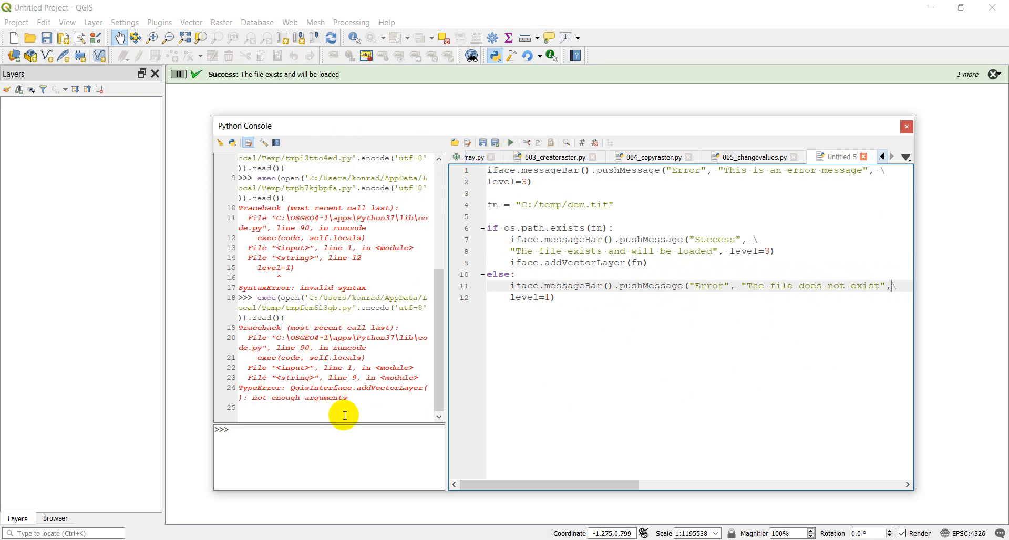
{"action": "mouse_move", "coordinate": [379, 417]}
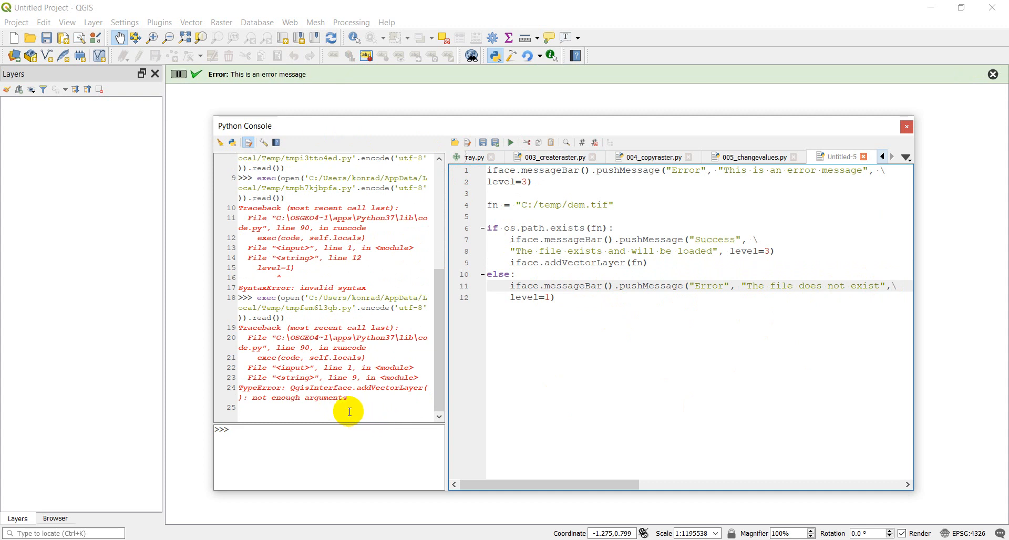
{"action": "mouse_move", "coordinate": [593, 262]}
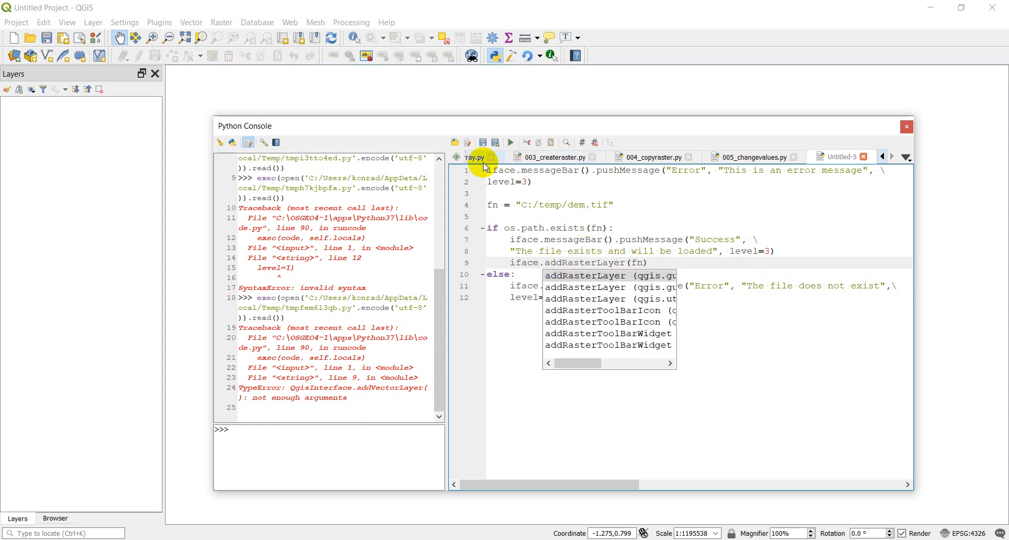
Run the addRasterLayer script and accept the proposed datum transformation so dem.tif loads.
{"action": "left_click", "coordinate": [510, 142]}
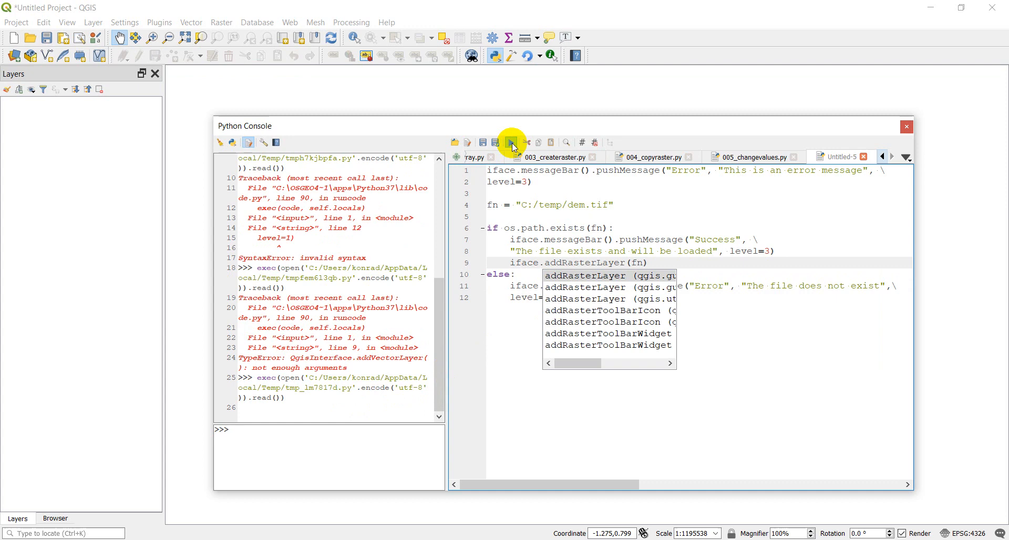
{"action": "left_click", "coordinate": [510, 142]}
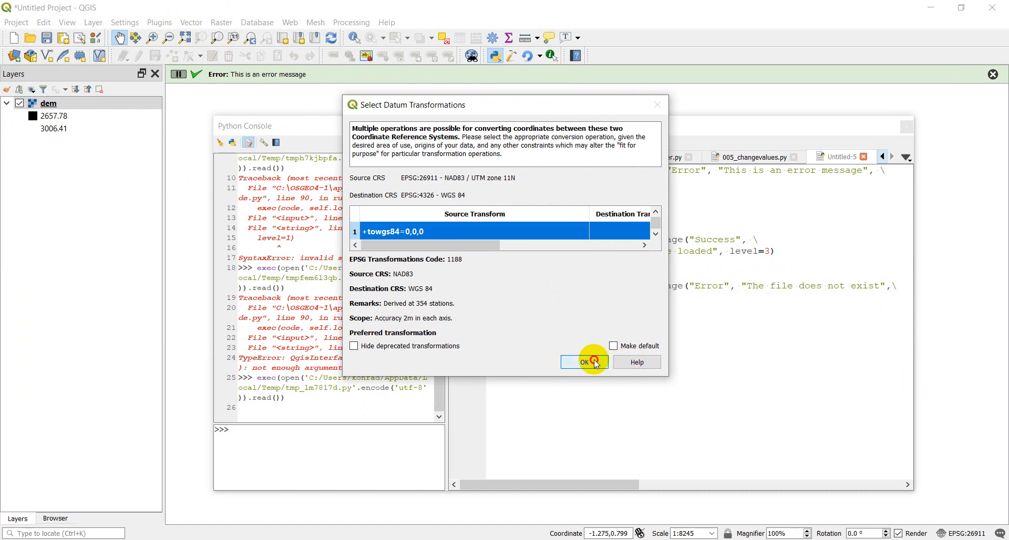
{"action": "left_click", "coordinate": [583, 362]}
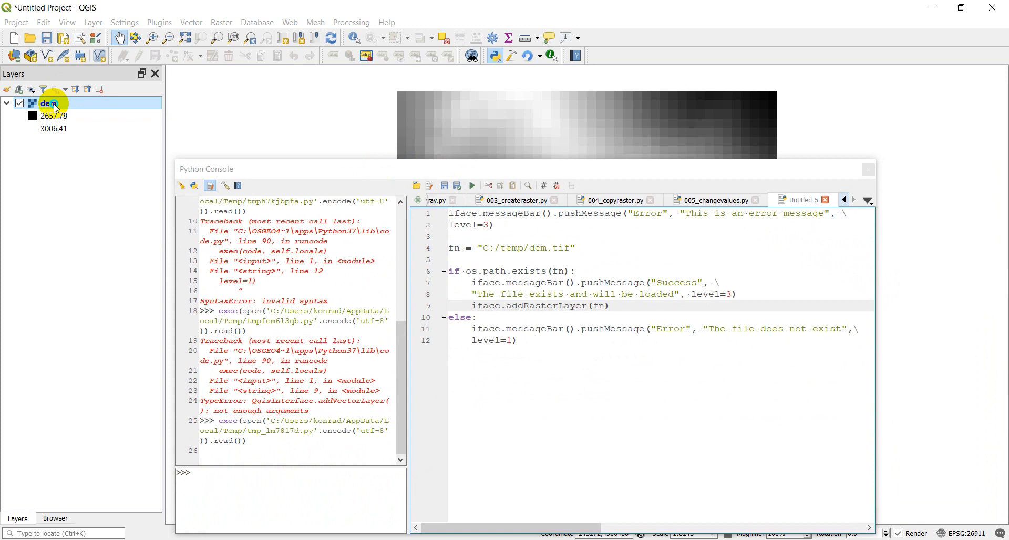
Remove the dem layer from the project and rerun the script to reload it.
{"action": "right_click", "coordinate": [47, 104]}
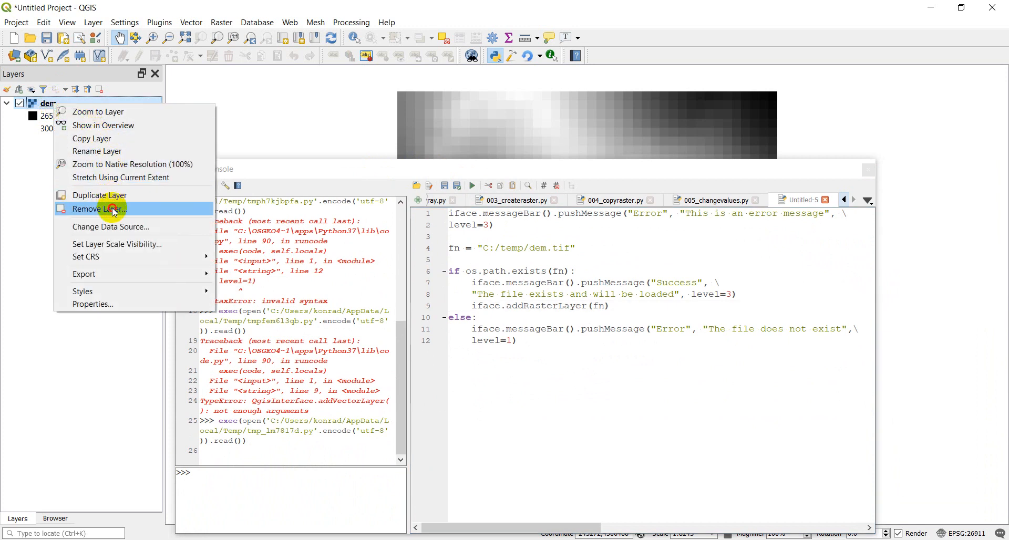
{"action": "left_click", "coordinate": [100, 209]}
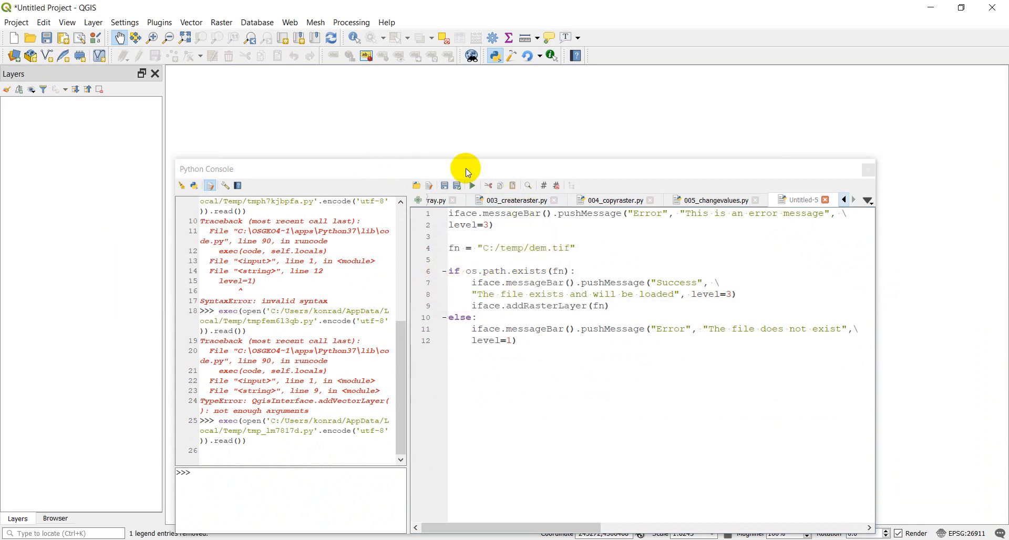
{"action": "left_click", "coordinate": [472, 186]}
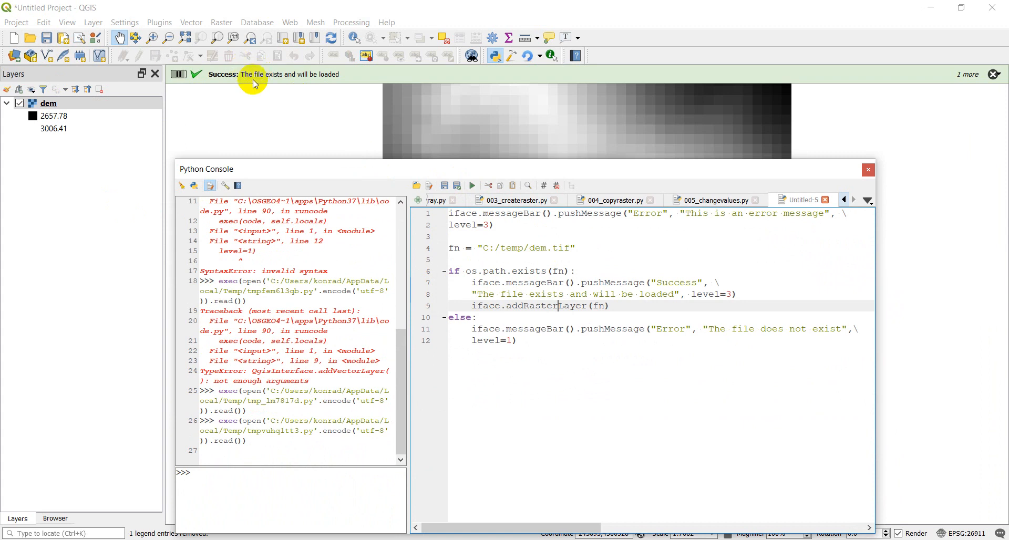
{"action": "mouse_move", "coordinate": [424, 168]}
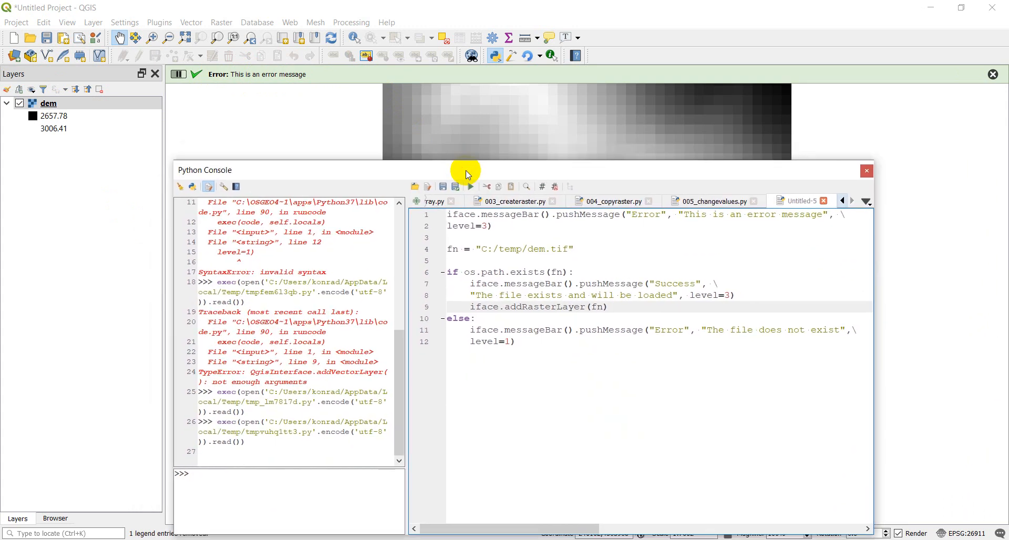
{"action": "mouse_move", "coordinate": [533, 250]}
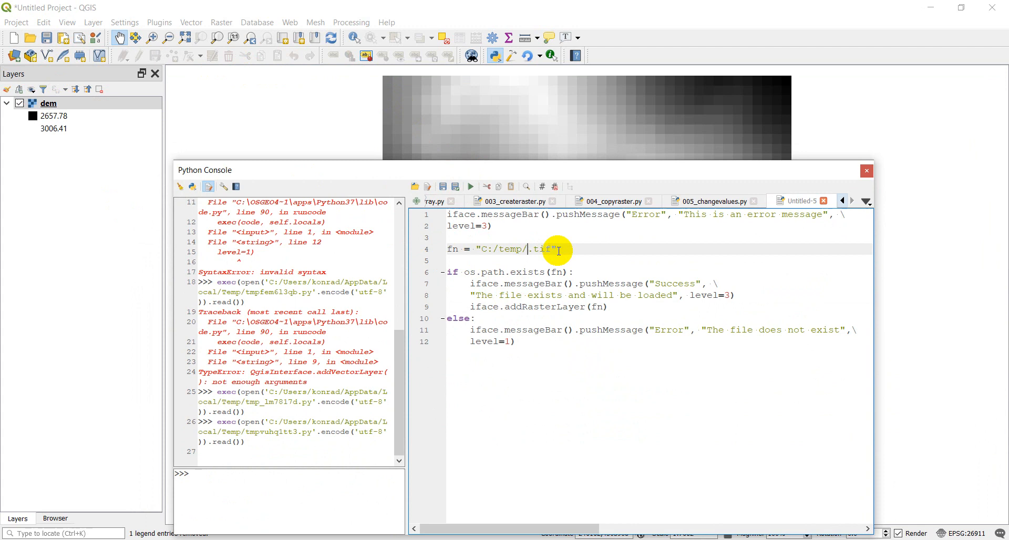
Change the path to doesntexist.tif, run at level 1 then 2, and dismiss the error.
{"action": "type", "text": "doesntexist"}
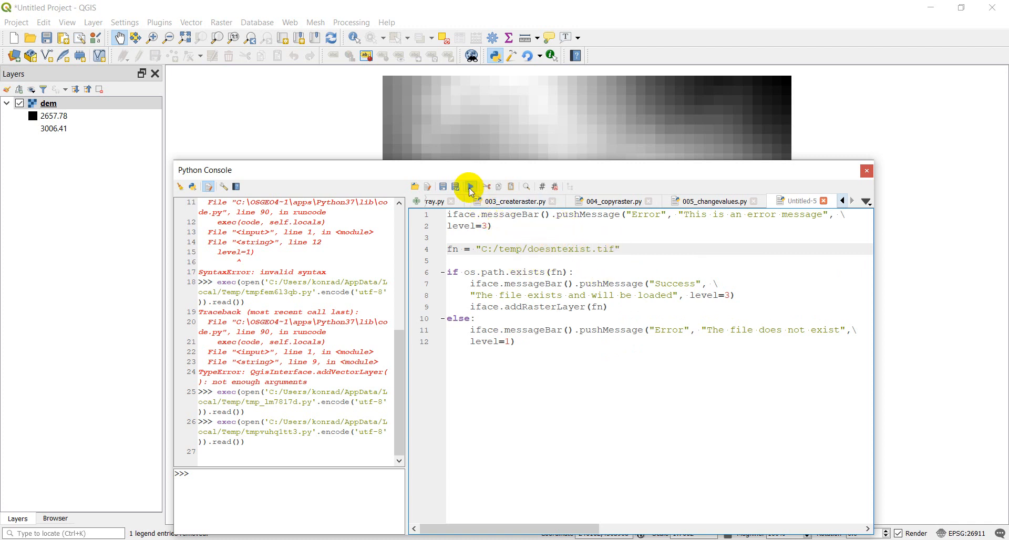
{"action": "left_click", "coordinate": [469, 186]}
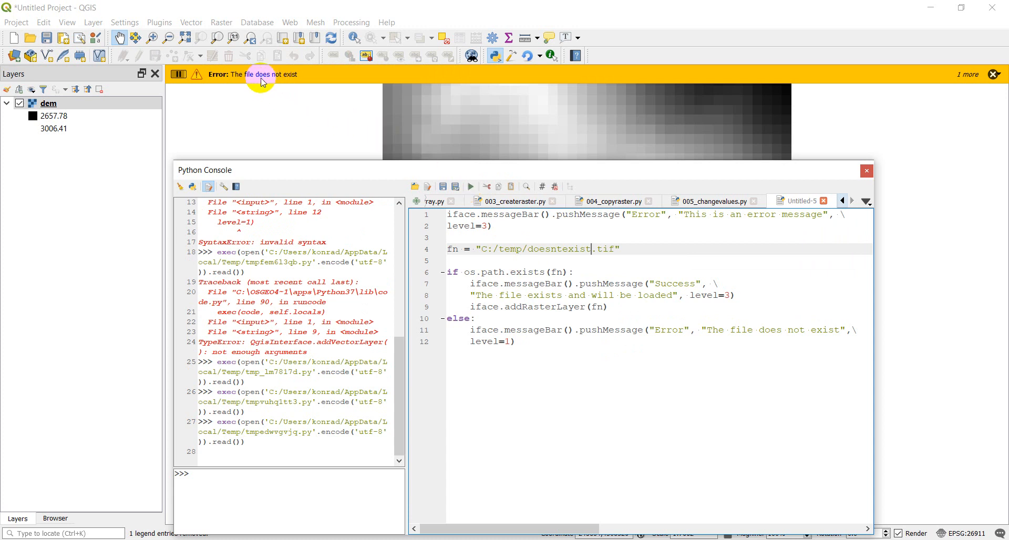
{"action": "mouse_move", "coordinate": [272, 109]}
{"action": "type", "text": "2"}
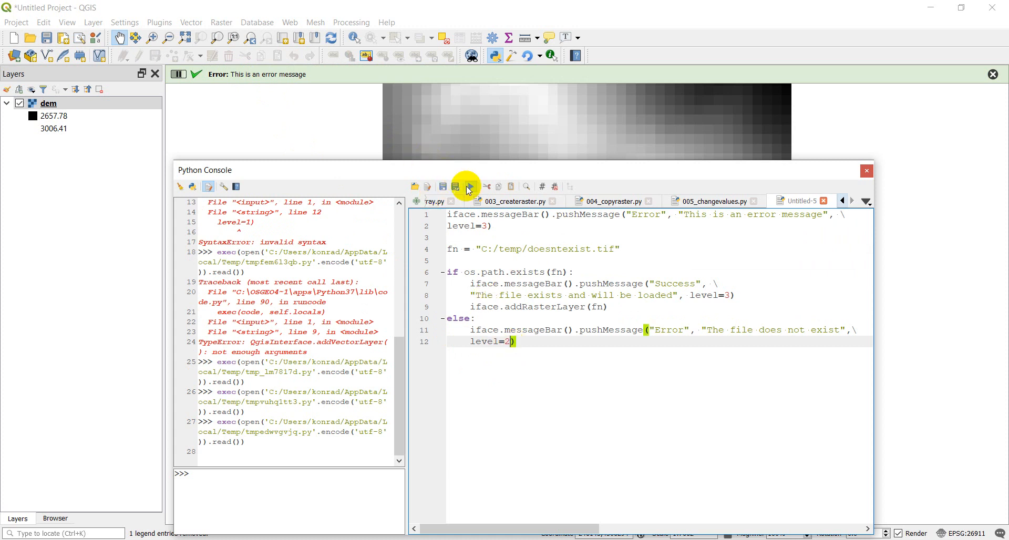
{"action": "left_click", "coordinate": [469, 187]}
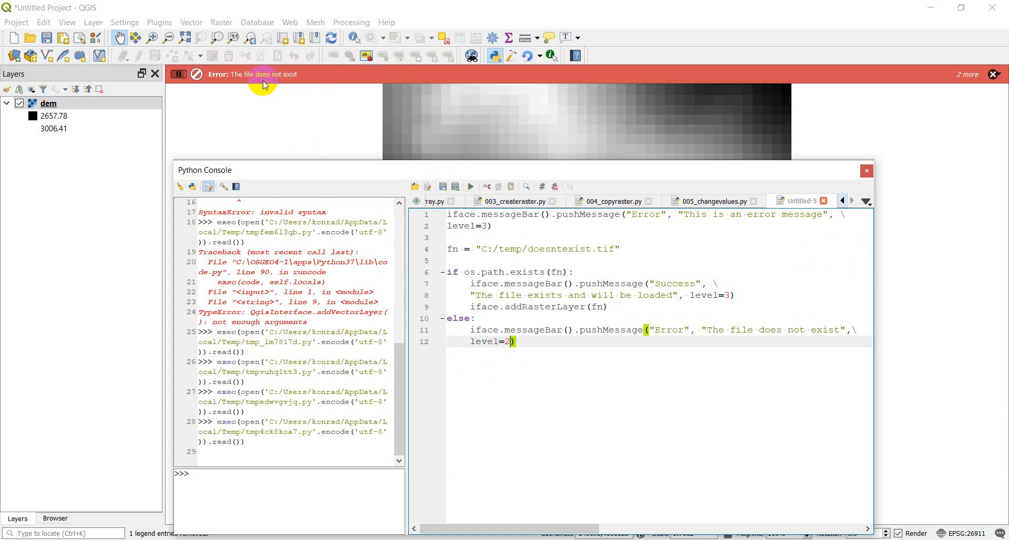
{"action": "mouse_move", "coordinate": [333, 87]}
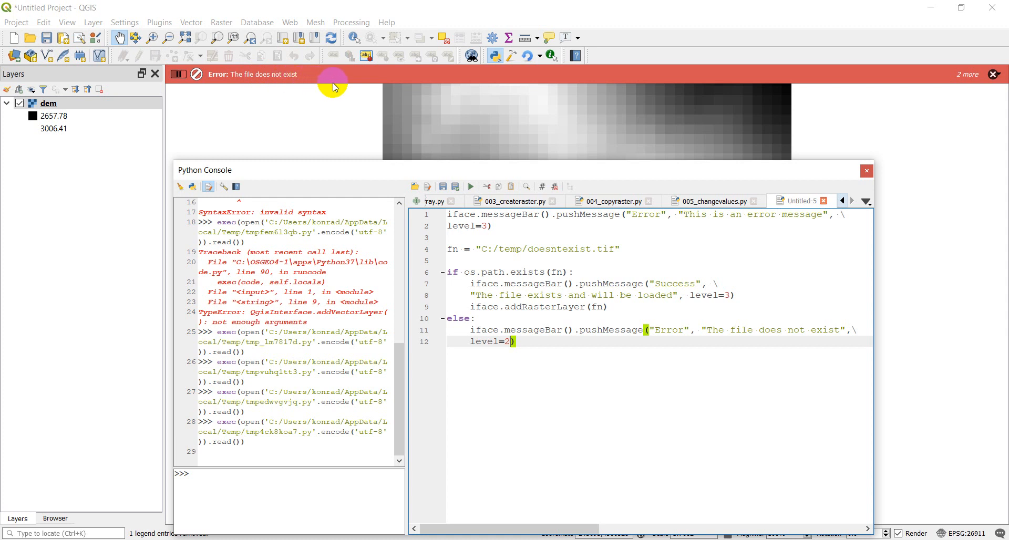
{"action": "left_click", "coordinate": [997, 74]}
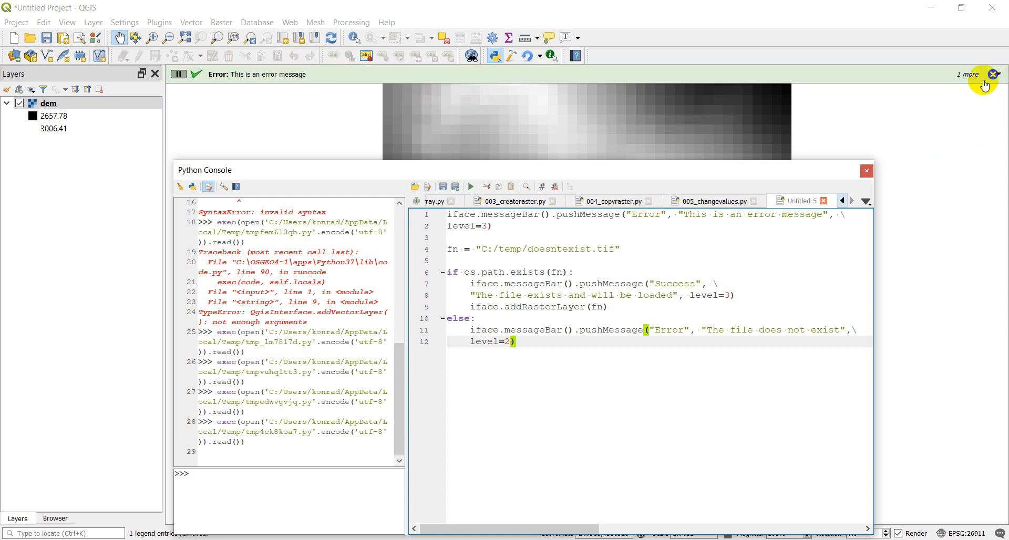
{"action": "mouse_move", "coordinate": [992, 80]}
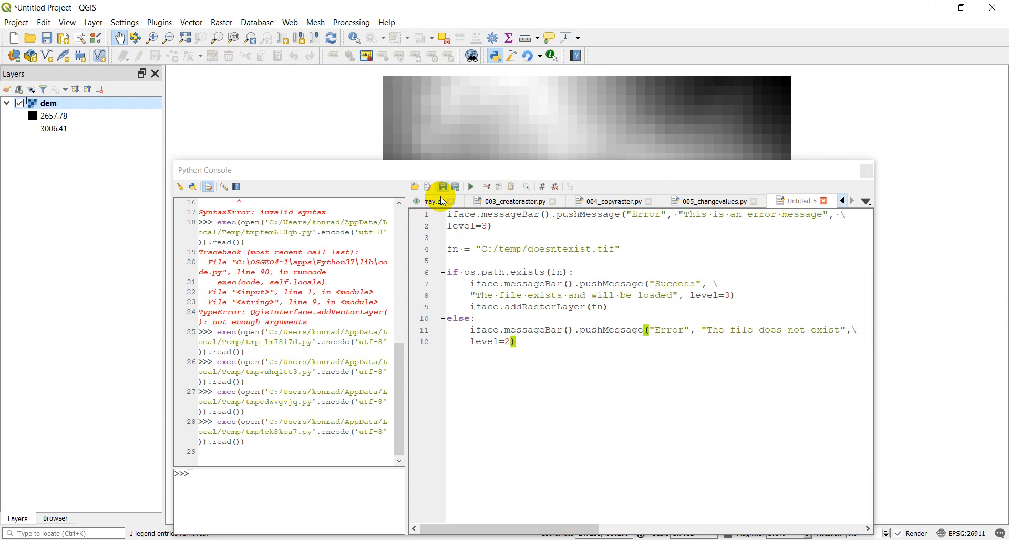
Remove the two standalone messageBar test lines and rerun the script, showing only 'The file does not exist'.
{"action": "left_click", "coordinate": [484, 238]}
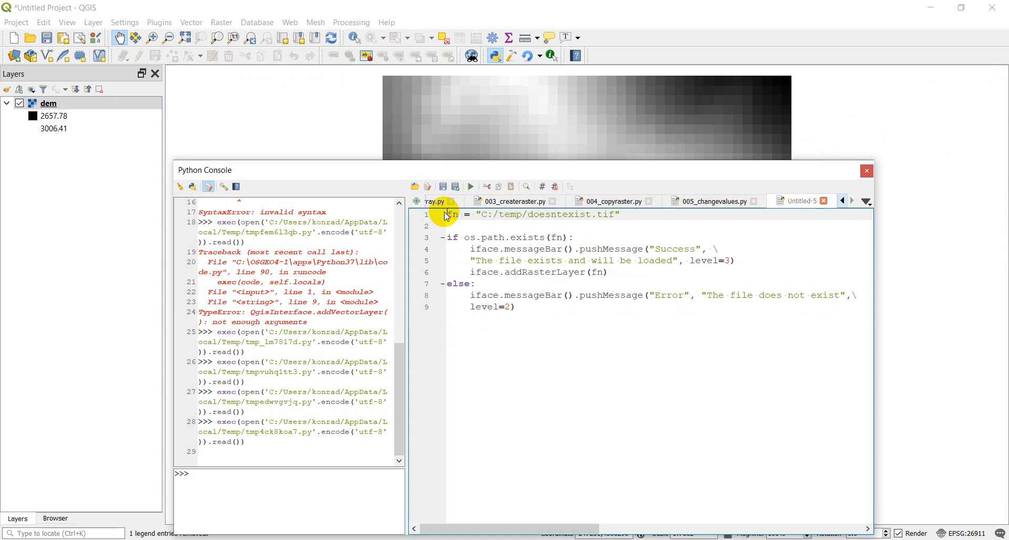
{"action": "left_click", "coordinate": [470, 186]}
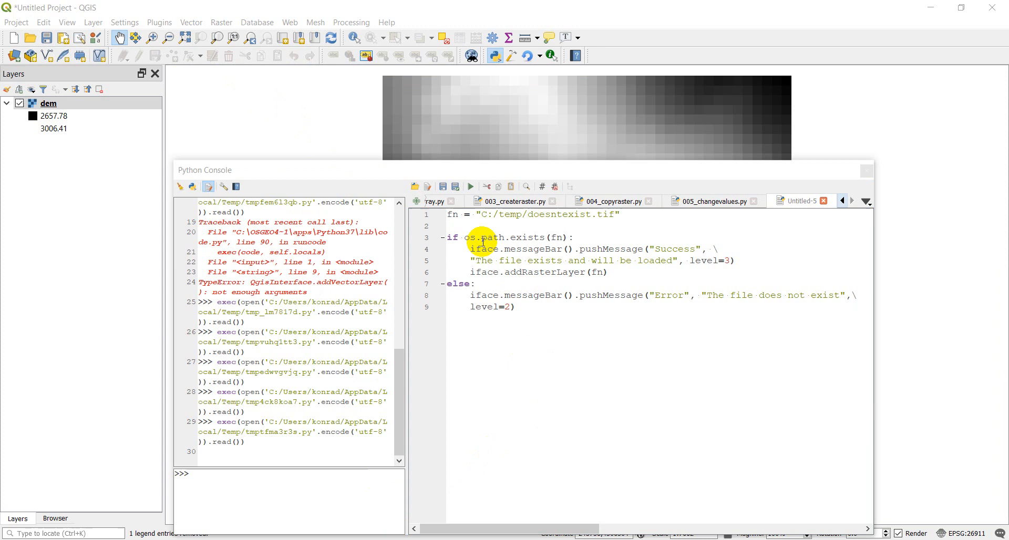
{"action": "mouse_move", "coordinate": [479, 259]}
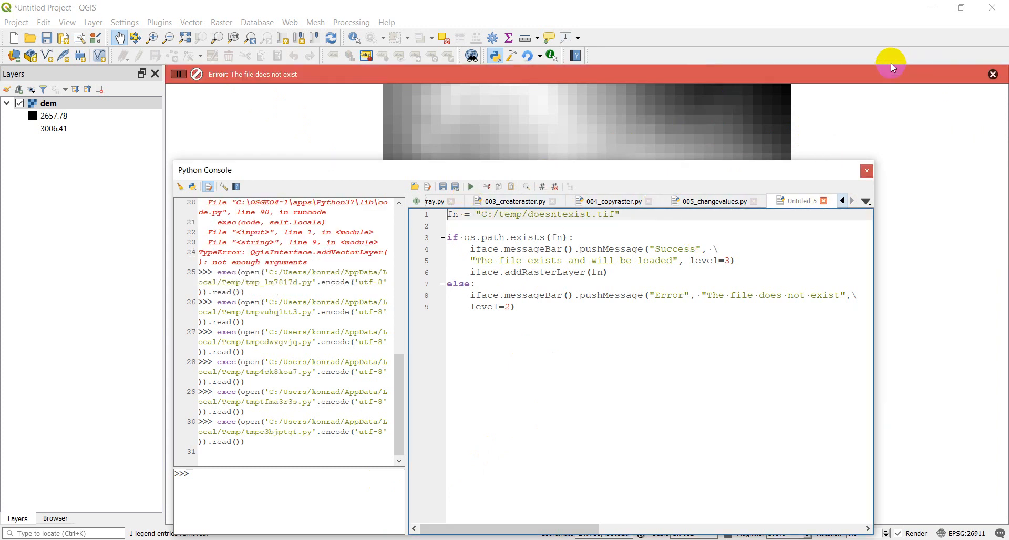
{"action": "mouse_move", "coordinate": [933, 75]}
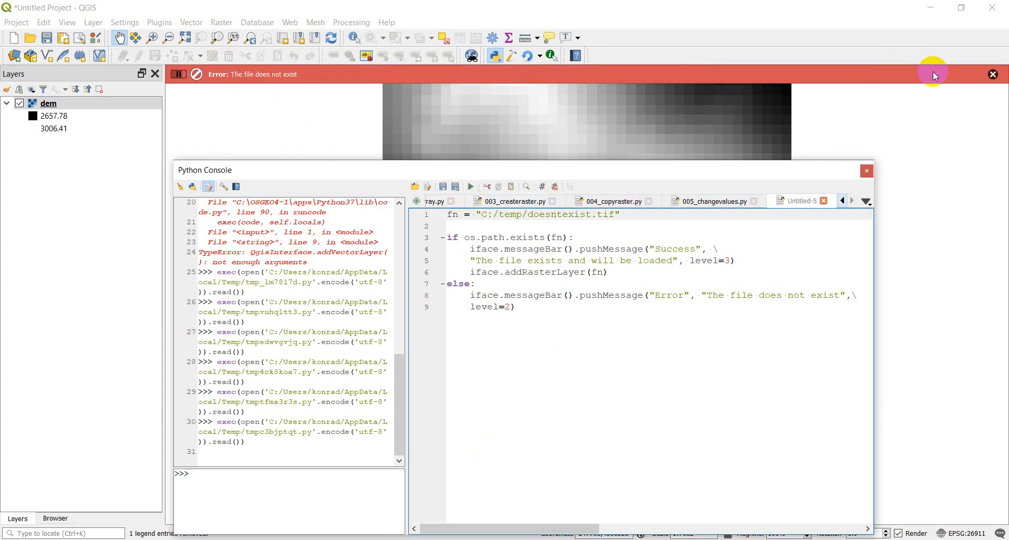
{"action": "mouse_move", "coordinate": [765, 140]}
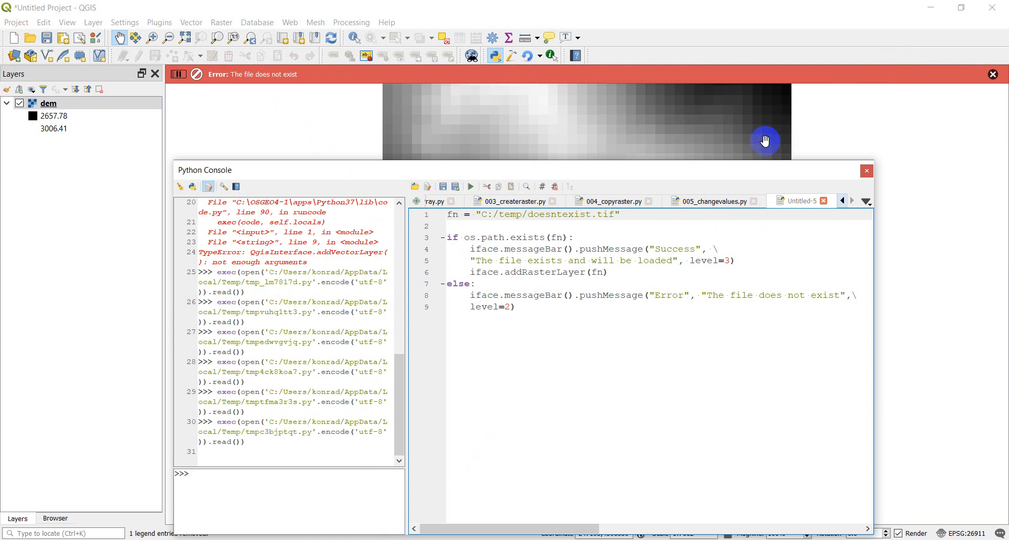
{"action": "left_click", "coordinate": [990, 73]}
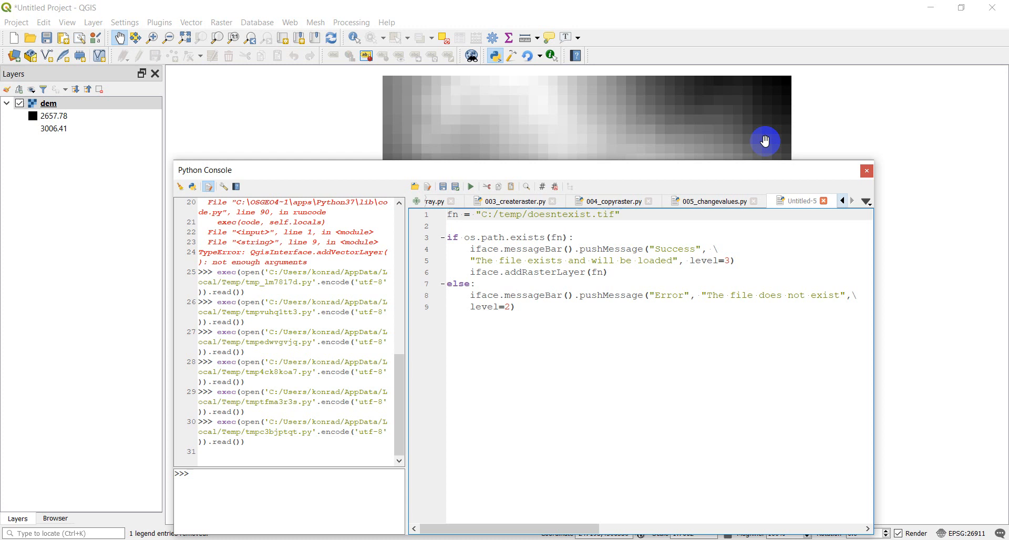
{"action": "mouse_move", "coordinate": [719, 173]}
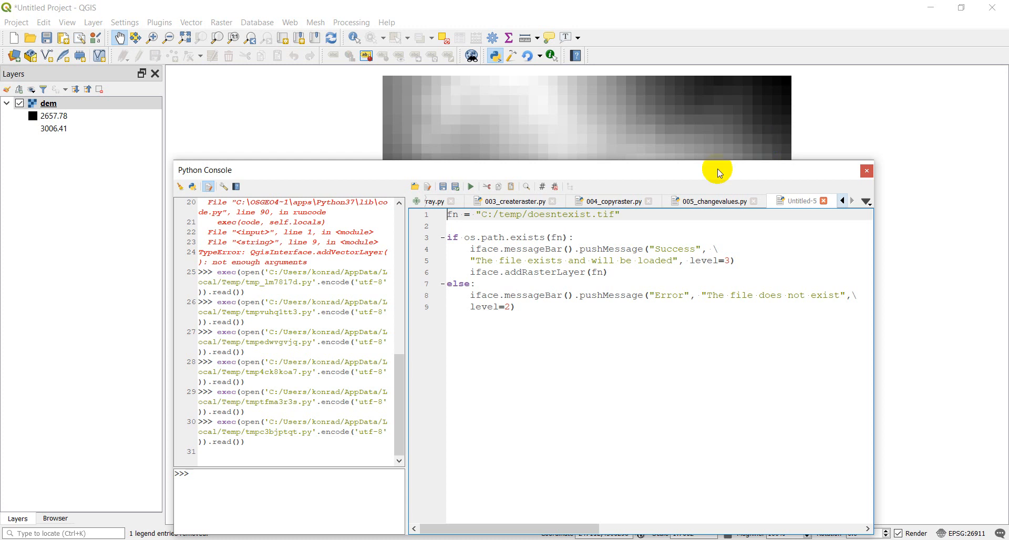